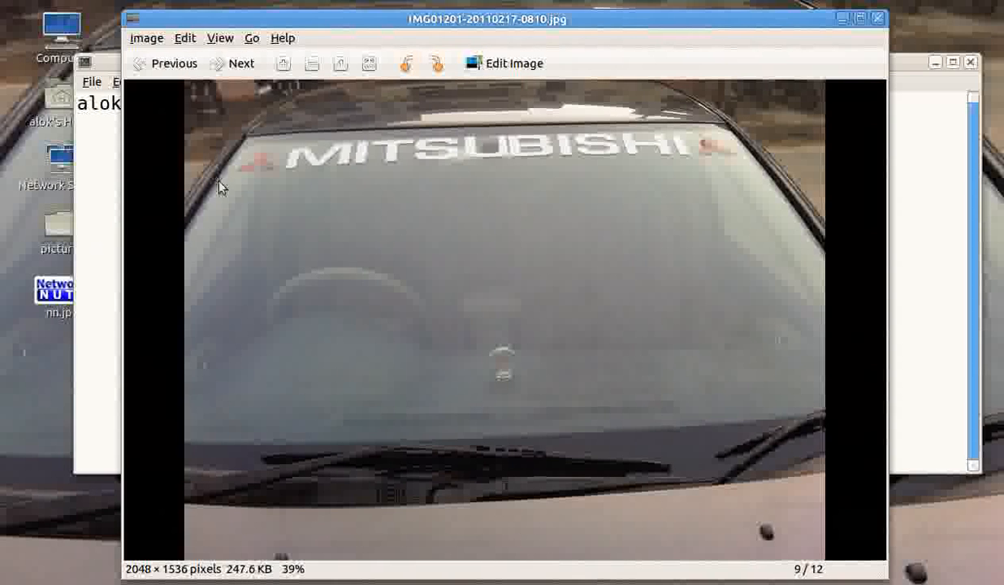
mouse_move(237, 184)
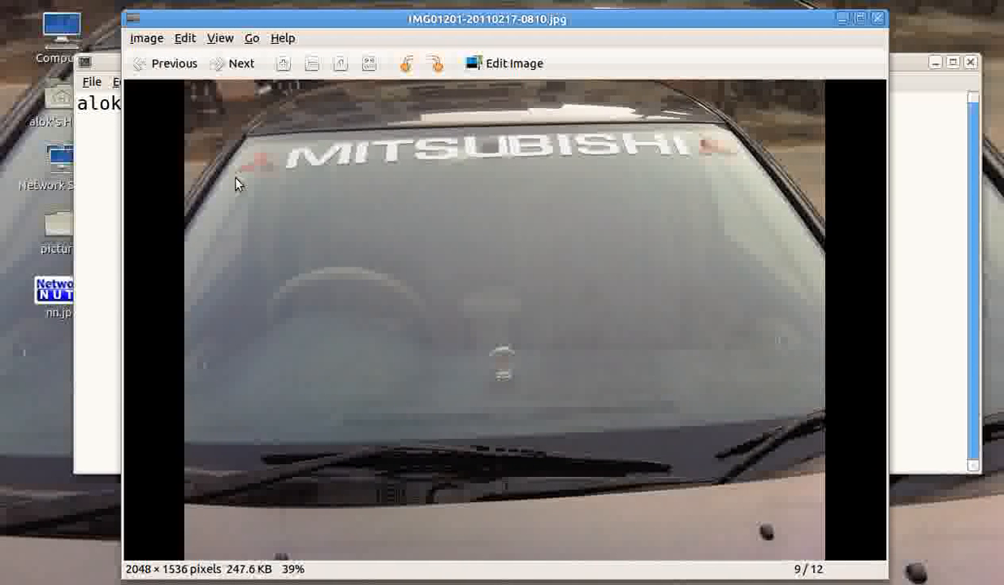
mouse_move(268, 120)
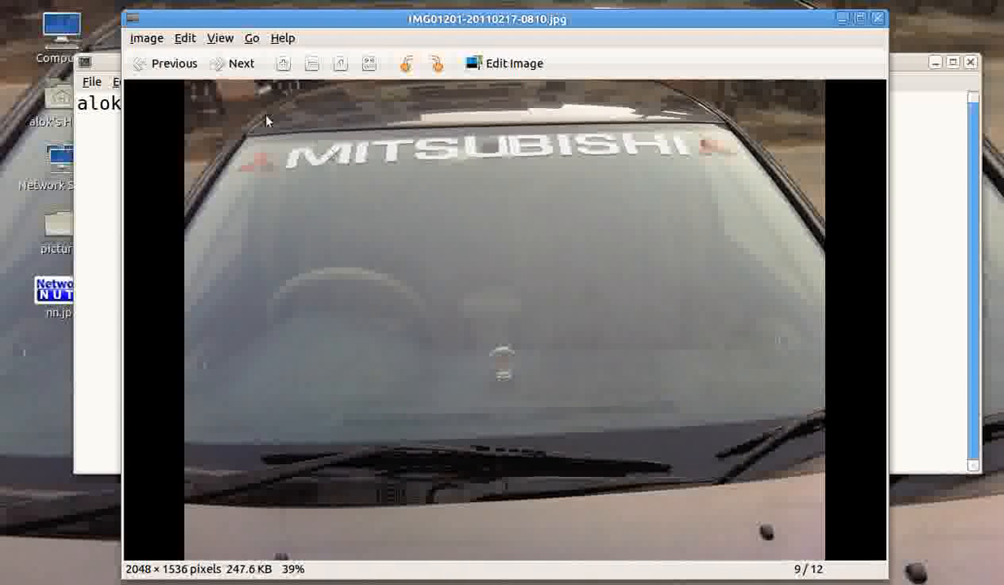
- Advance through the car photos from the windscreen shot to the engine bay photo, 11 of 12
left_click(241, 63)
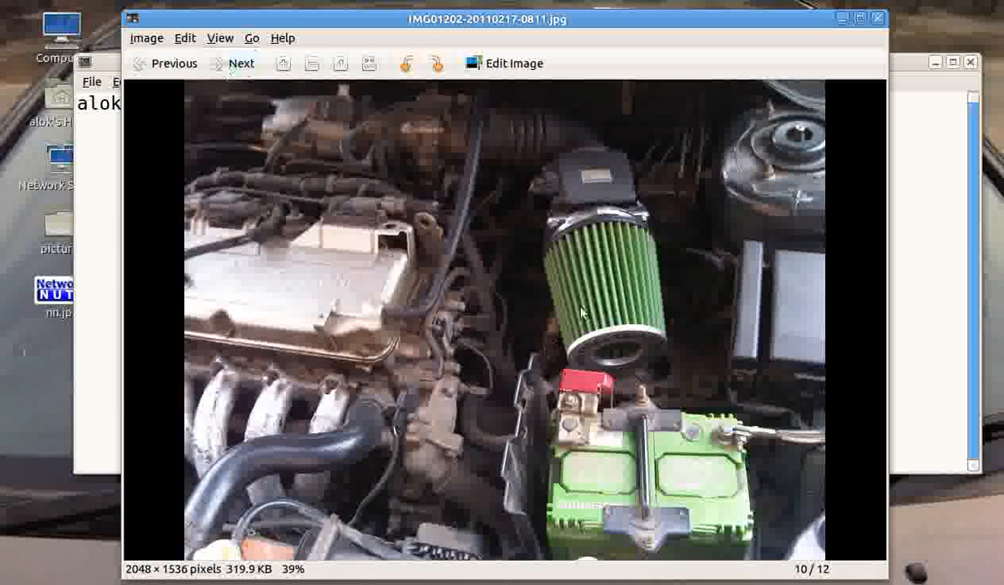
mouse_move(549, 252)
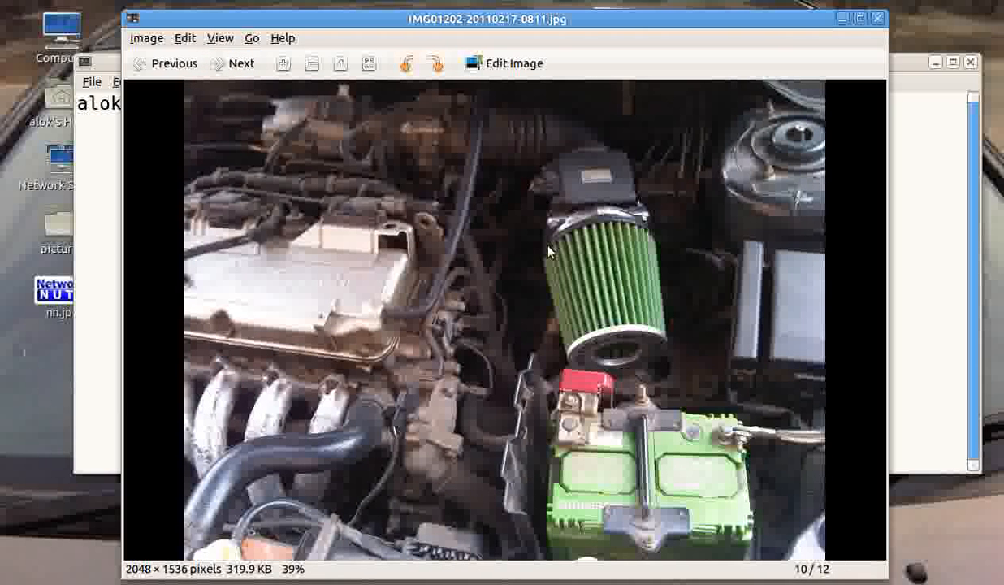
mouse_move(749, 348)
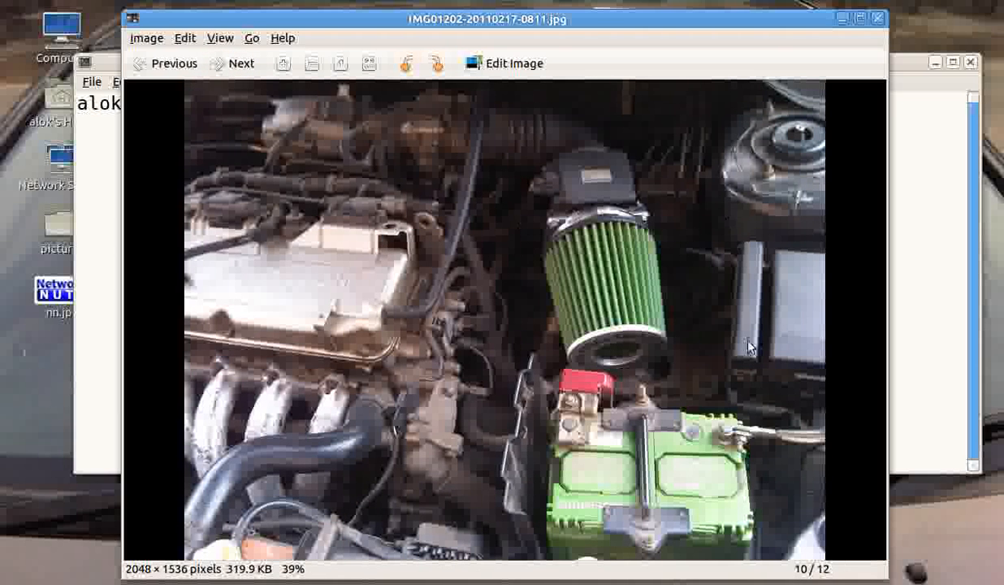
mouse_move(701, 294)
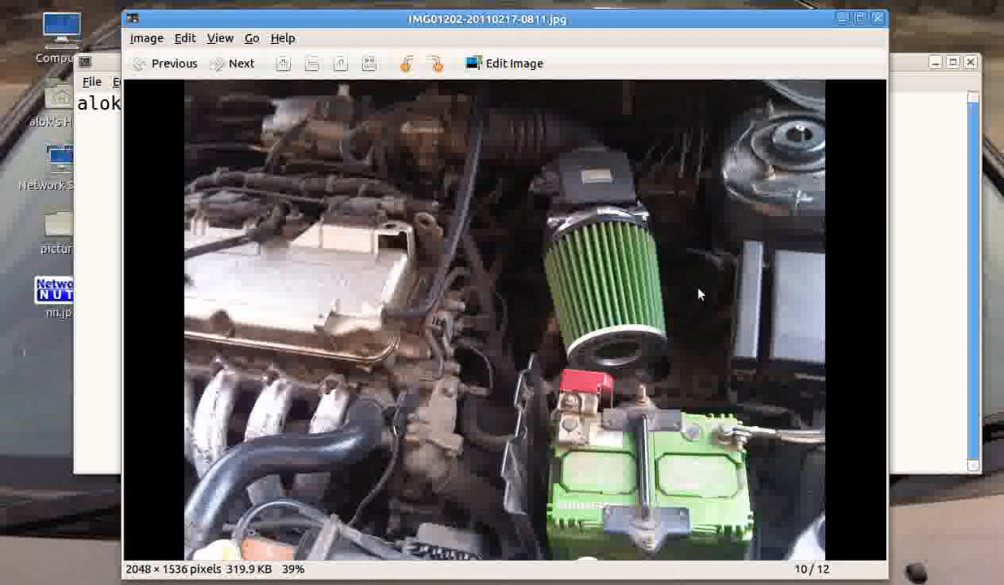
mouse_move(252, 127)
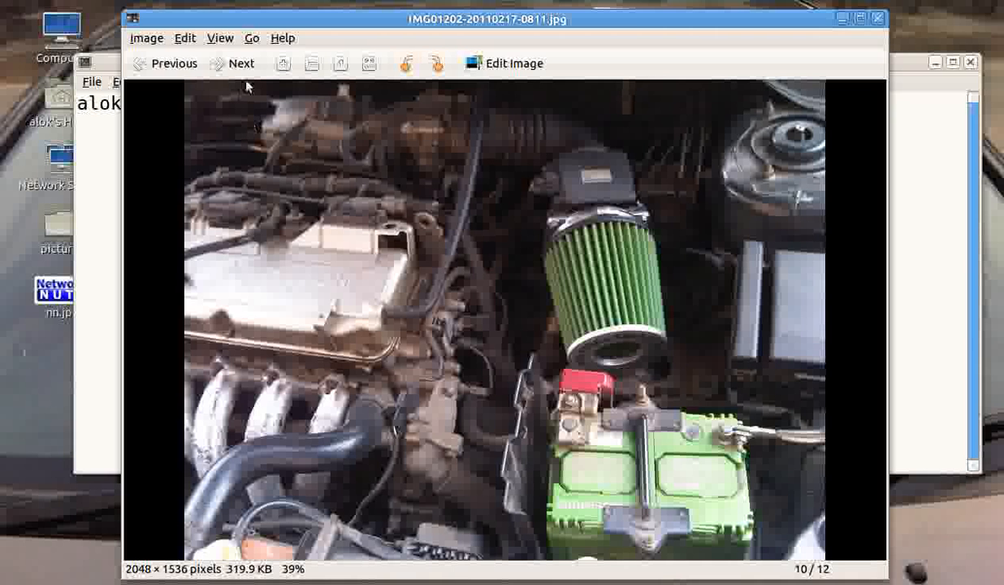
left_click(232, 64)
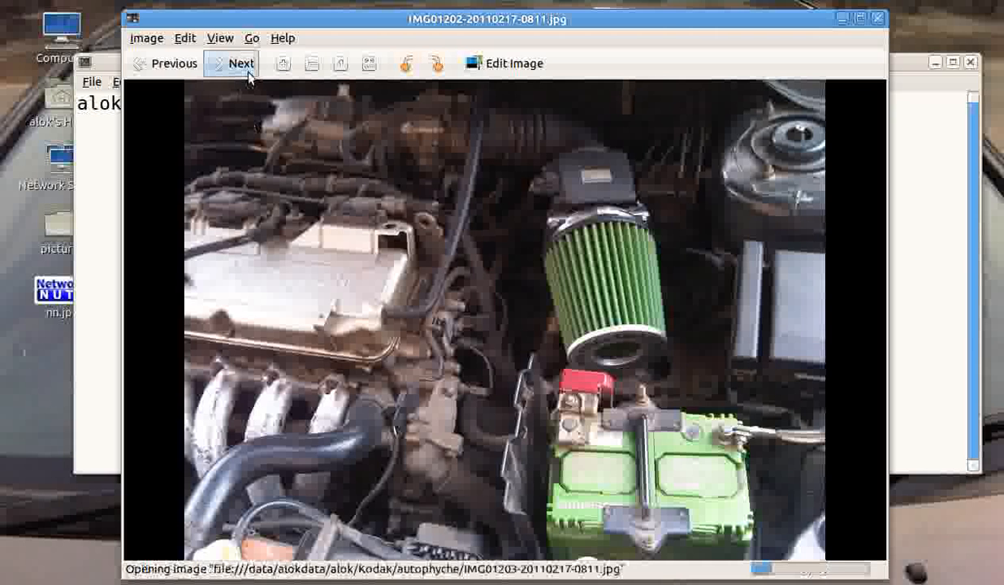
left_click(231, 63)
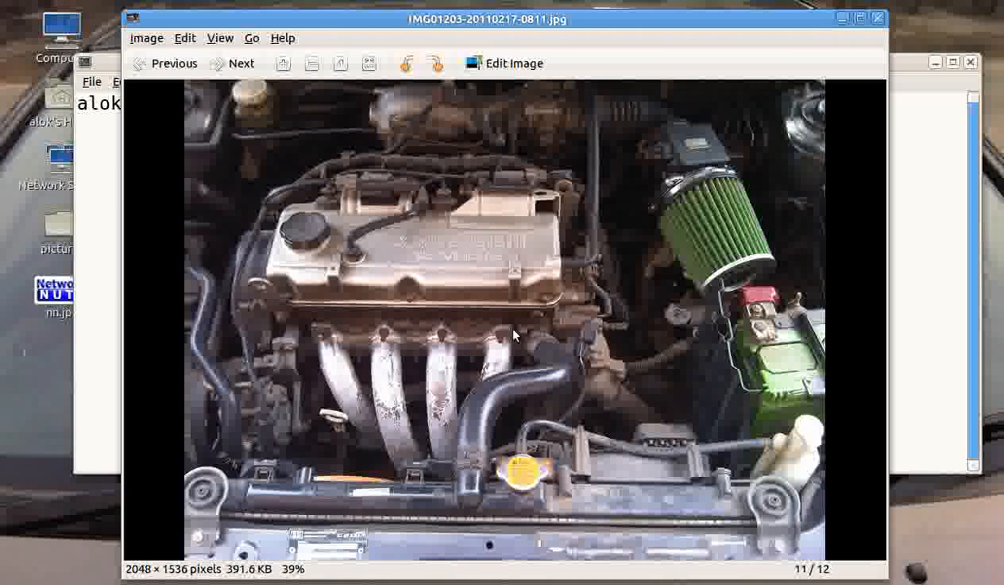
mouse_move(520, 409)
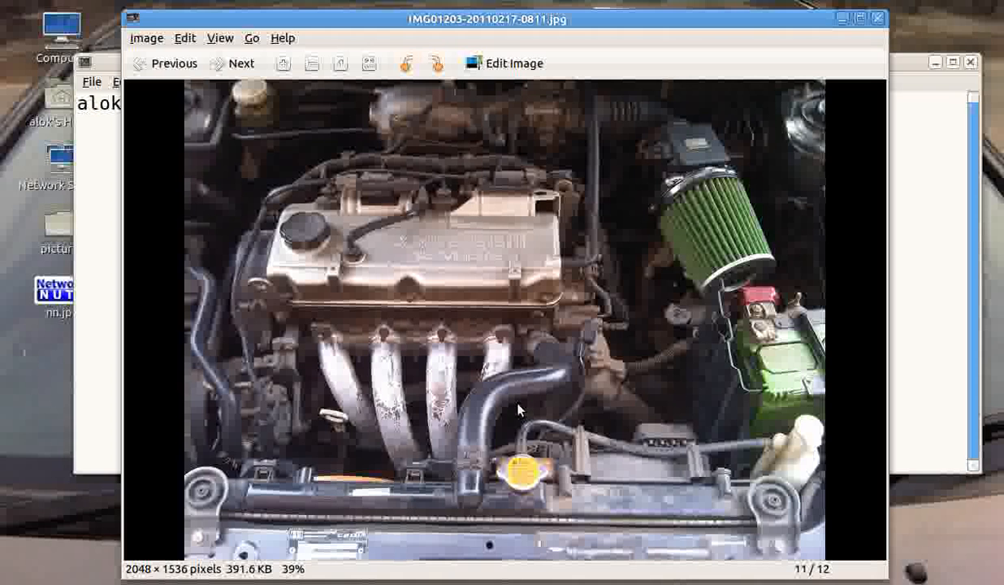
mouse_move(528, 415)
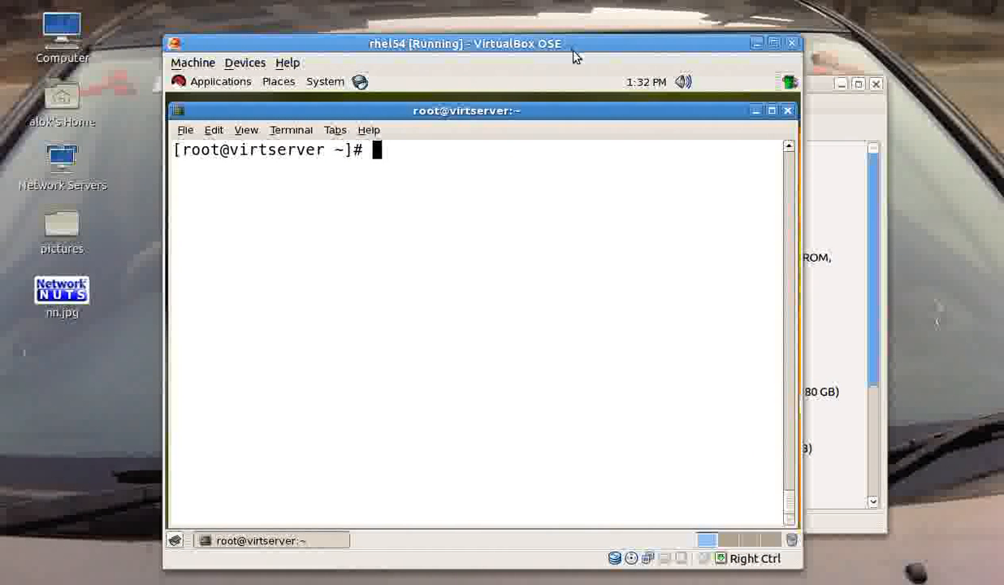
- Show /etc/passwd and highlight alok's account line
type("cat /etc/passwd")
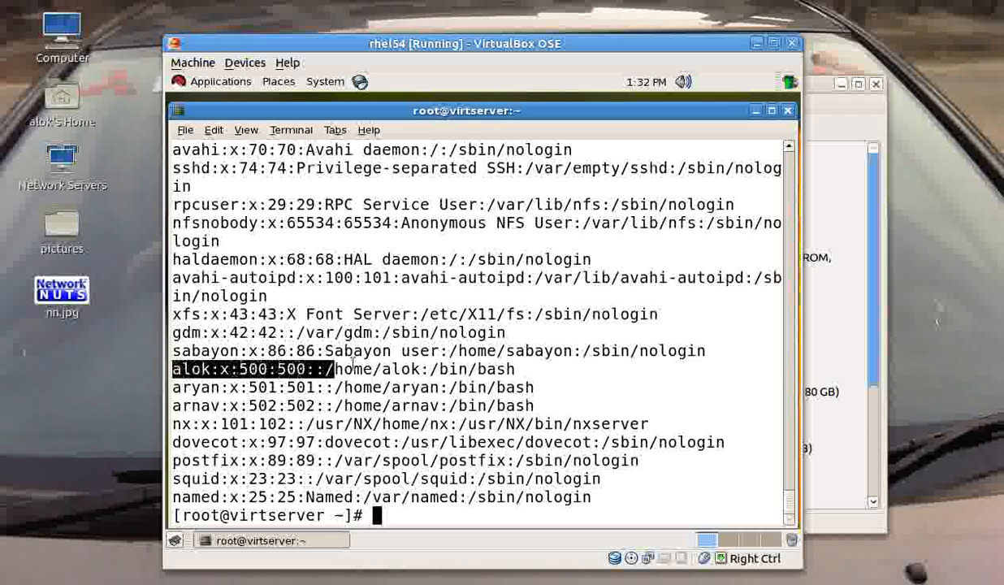
left_click_drag(174, 369, 517, 369)
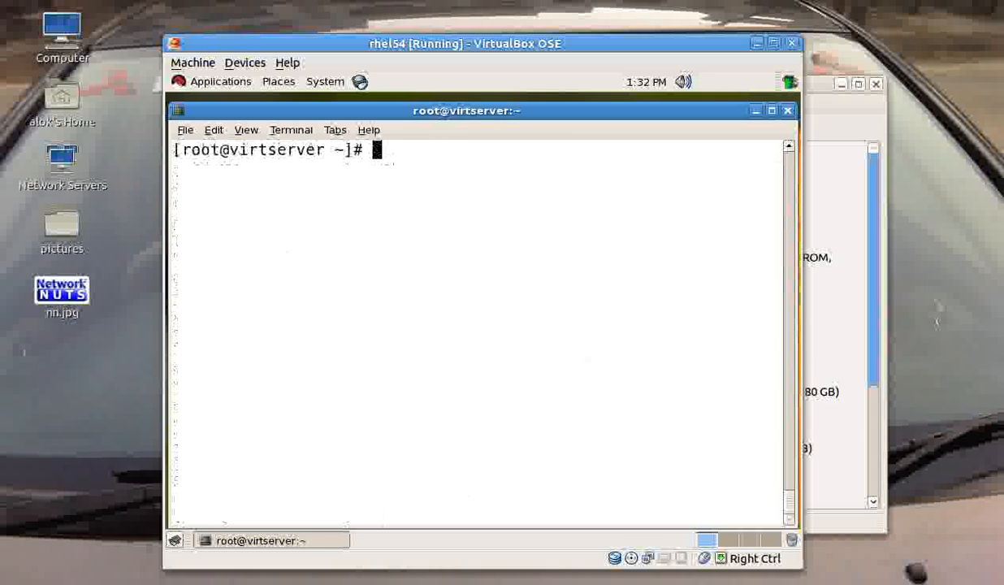
- Switch to alok and try sudo /sbin/fdisk -l, getting refused as not in sudoers
type("su -")
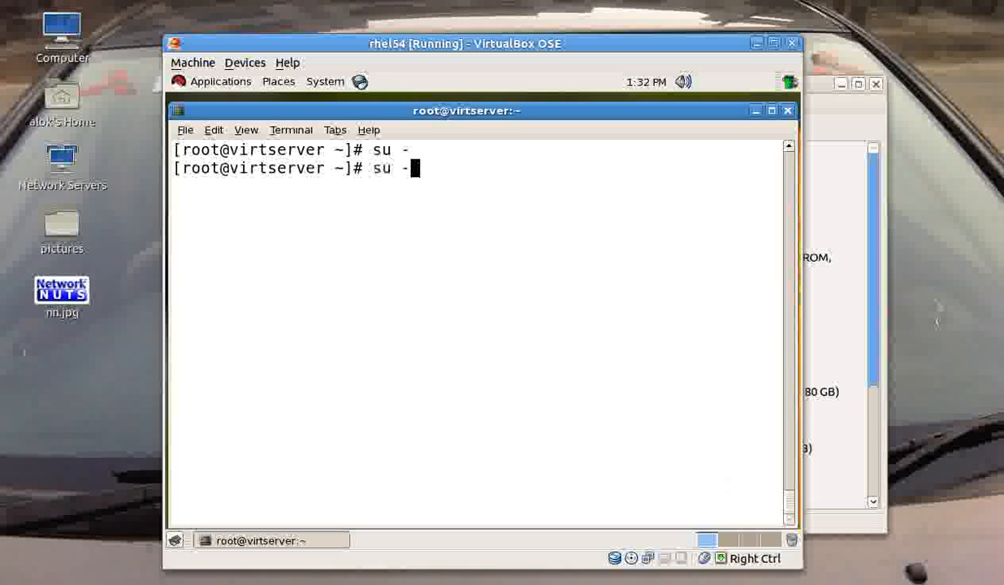
type("alok")
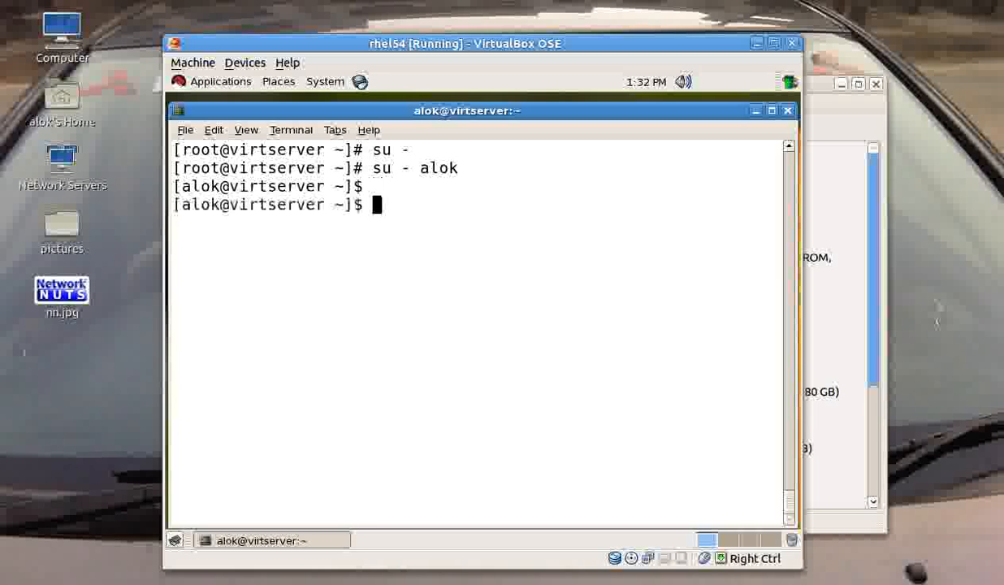
type("sudo /sbin/fdisk -l")
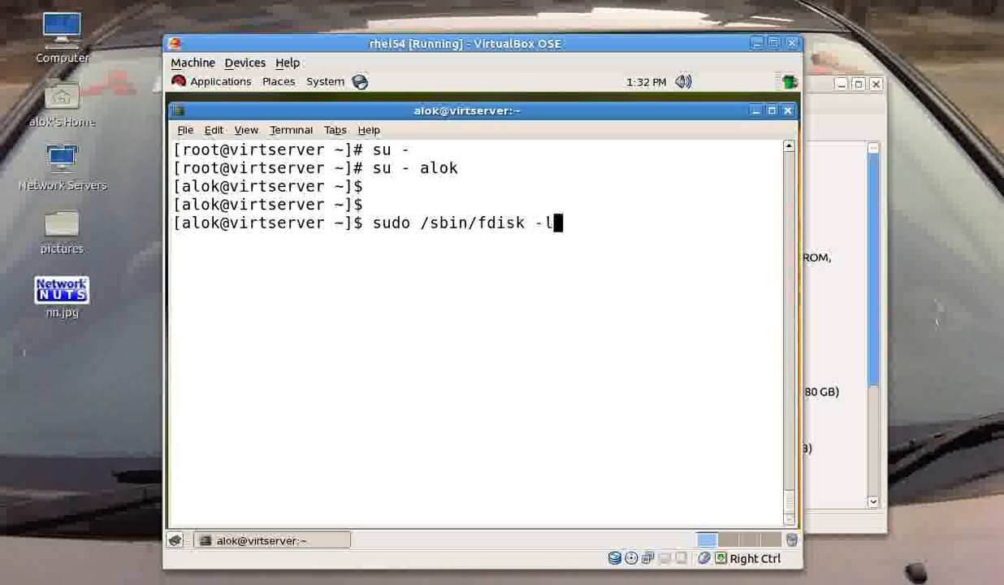
key("Return")
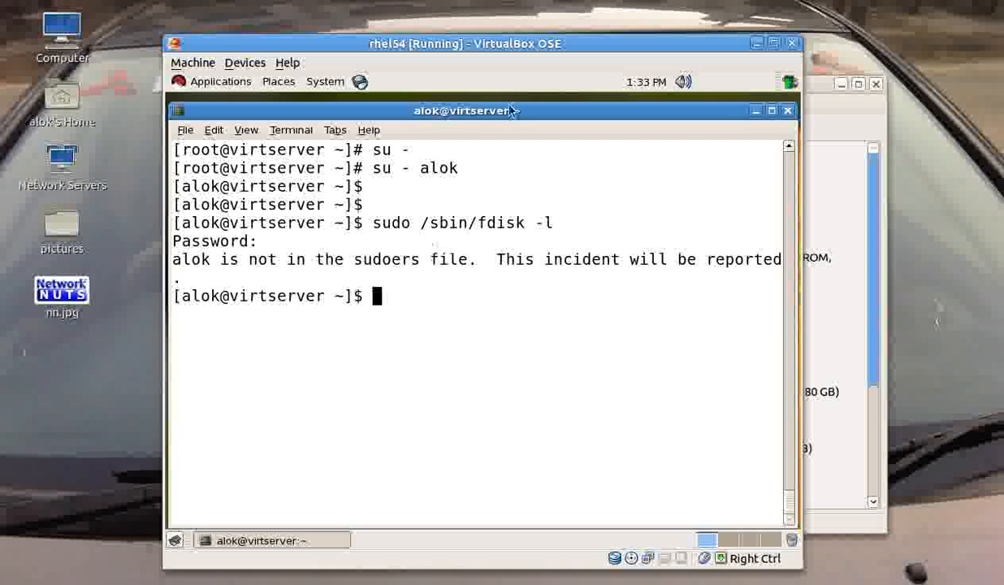
- Return to root and bring up /etc/sudoers in vim
type("exi")
type("vim")
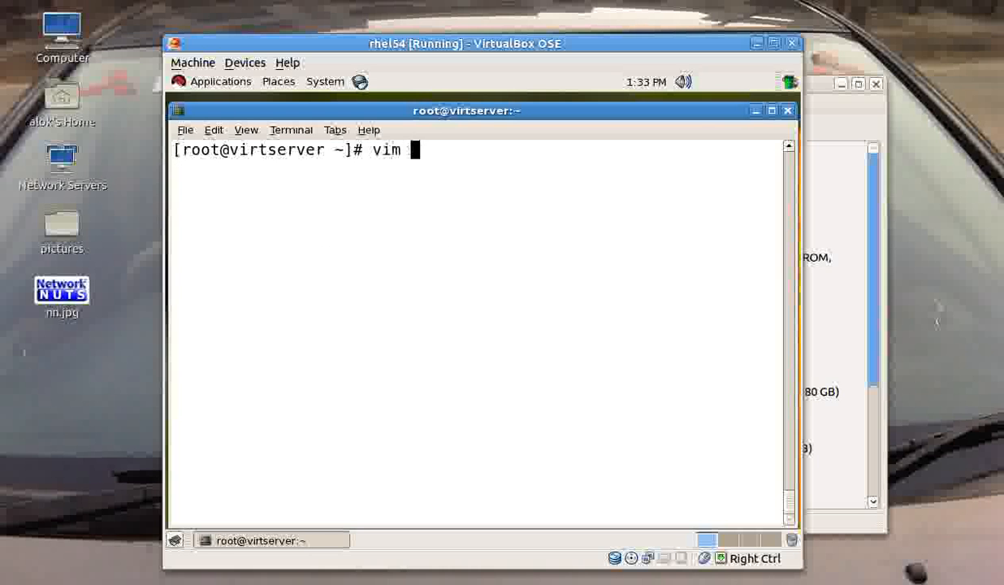
type("/etc/sudoers")
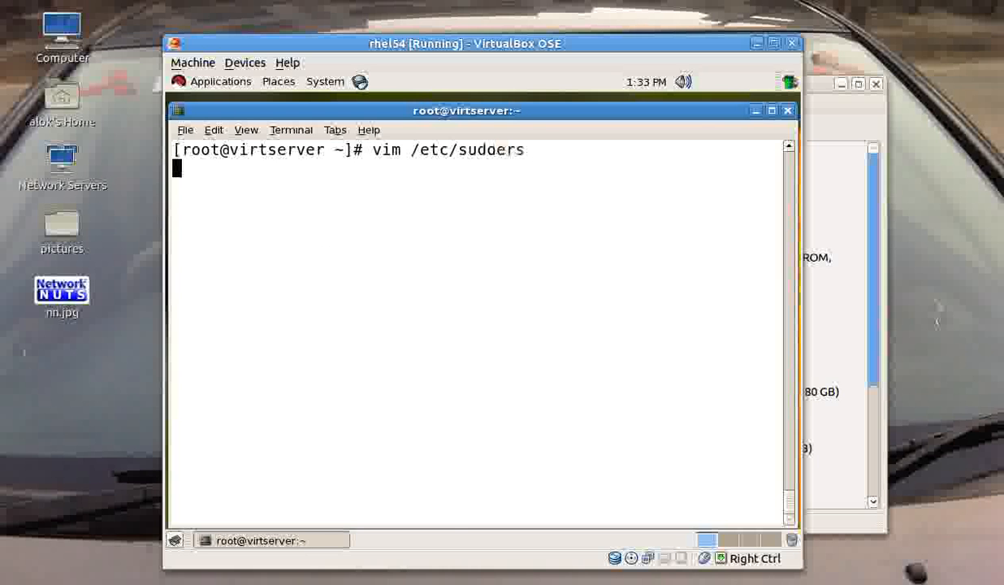
key("Return")
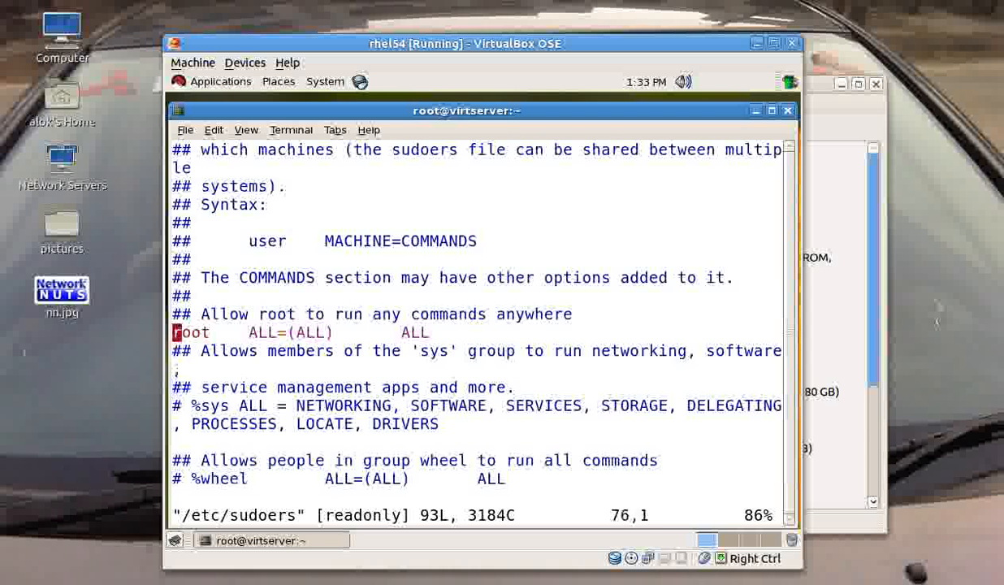
- Add the rule 'alok ALL = /sbin/fdisk' below root's and save the file
key("i")
type("alok ALL =")
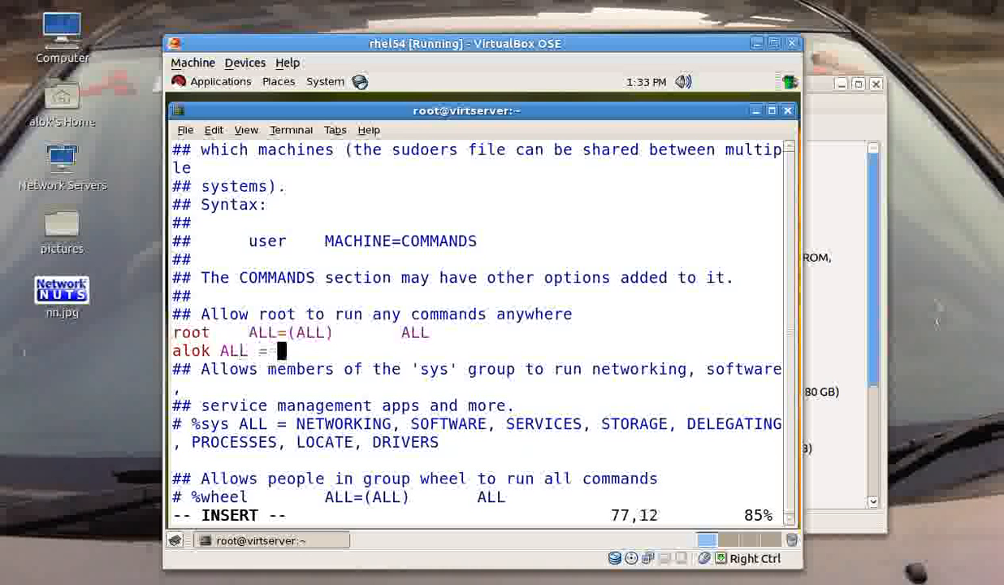
type("/sbin")
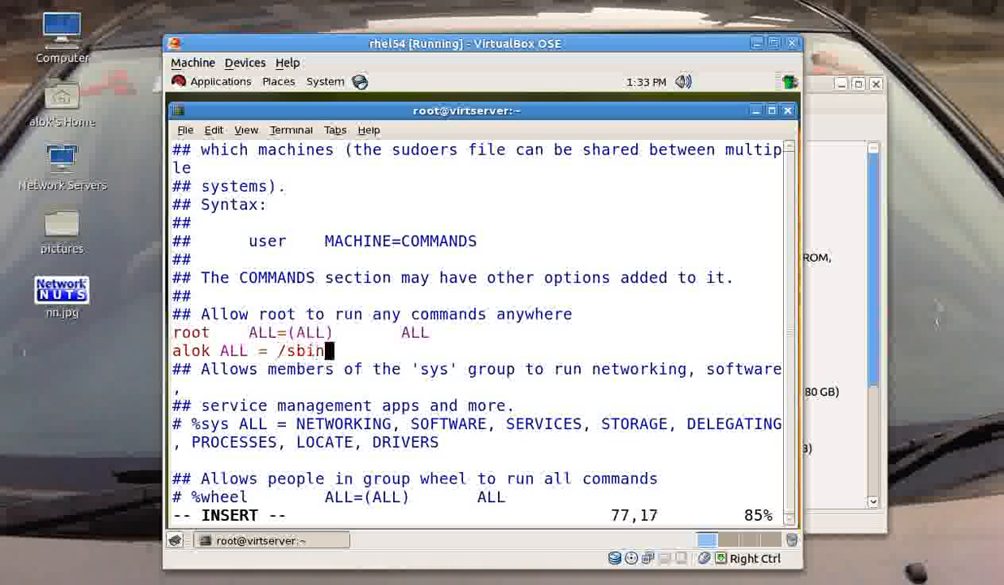
type("/fdisk")
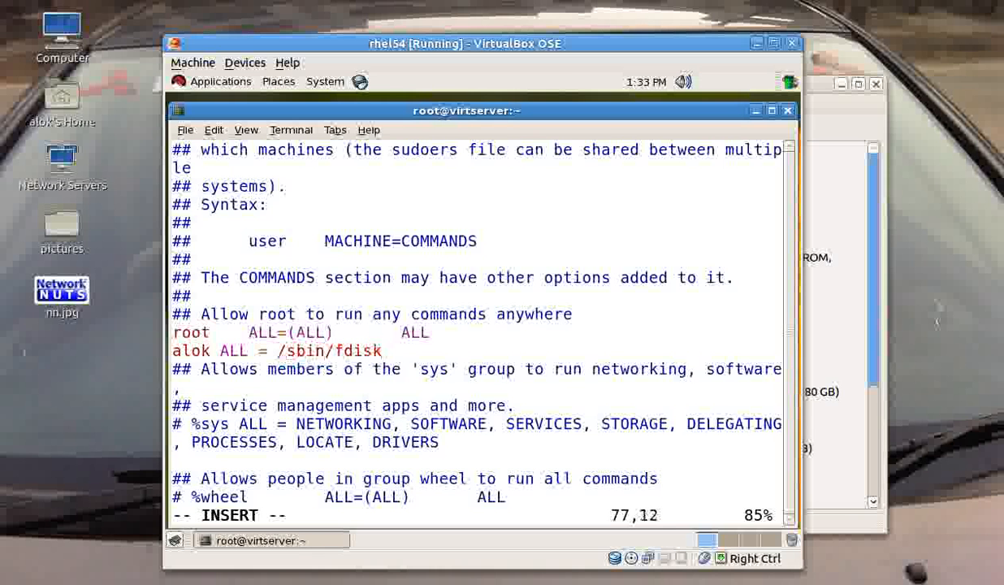
type(":wq!")
type("su -")
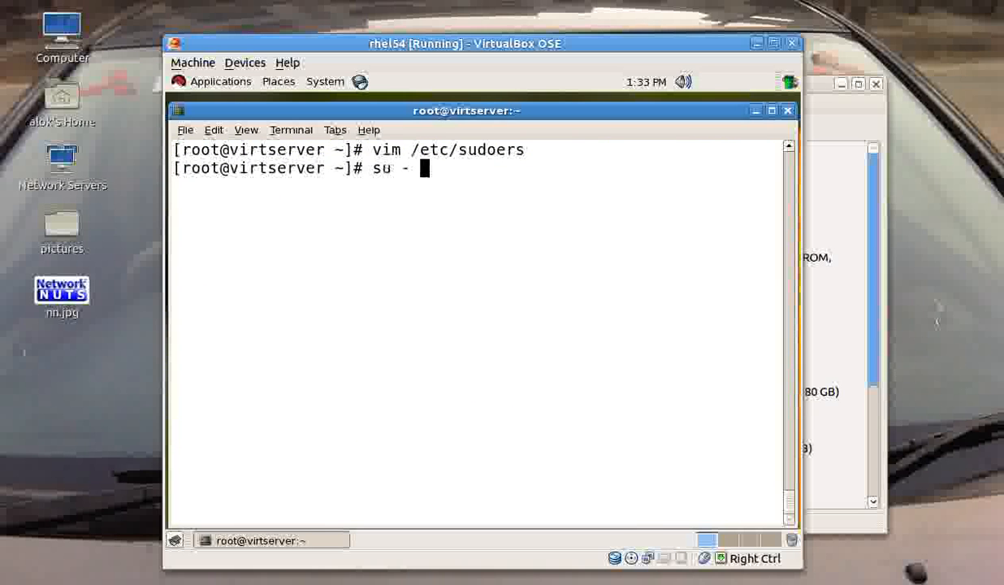
- As alok, run sudo /sbin/fdisk -l, now listing /dev/sda1 and /dev/sda2
type("alok")
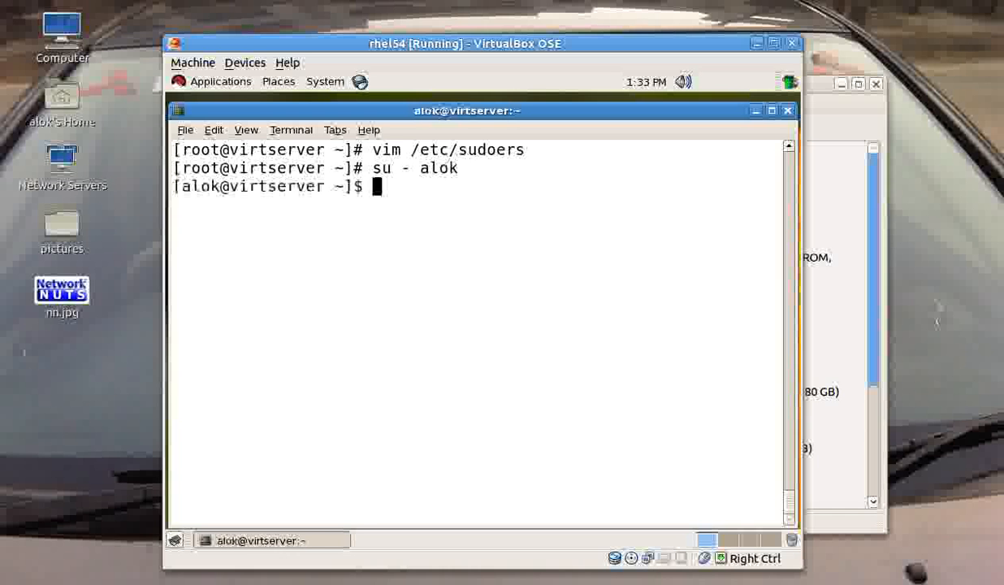
type("sudo /sbin/fdisk -l")
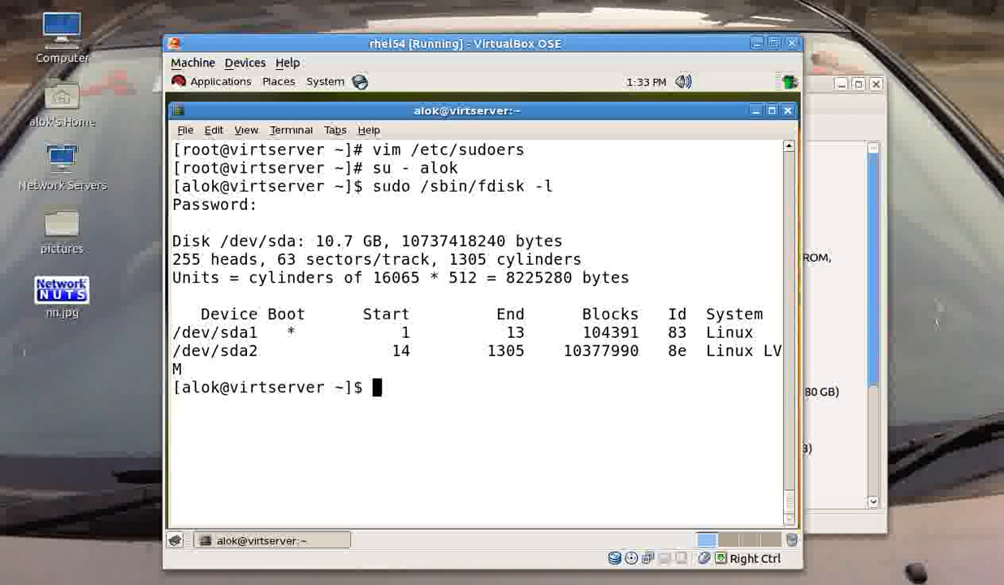
- As alok, run sudo /sbin/dumpe2fs /dev/sda1
type("sudo /sbi")
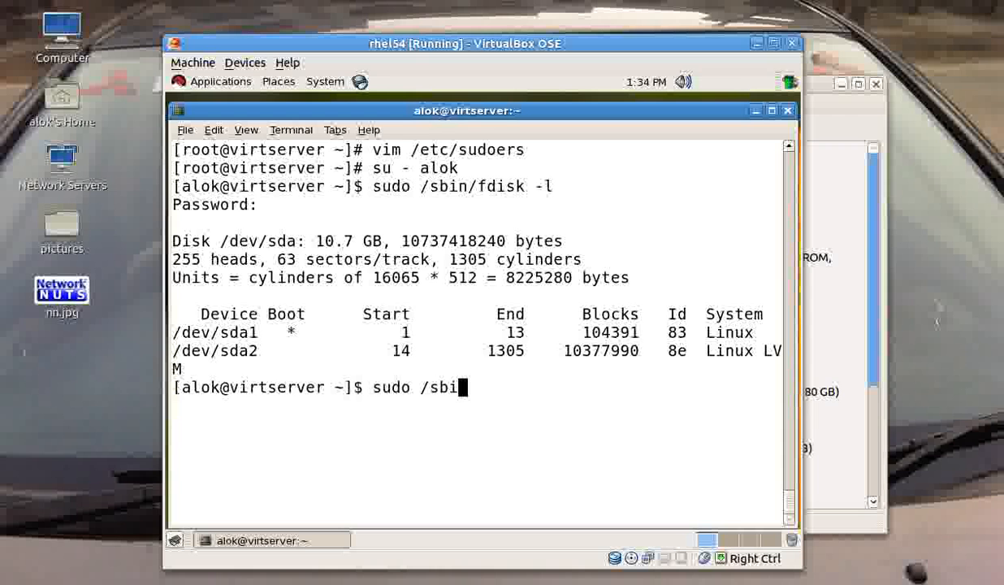
type("n/dump")
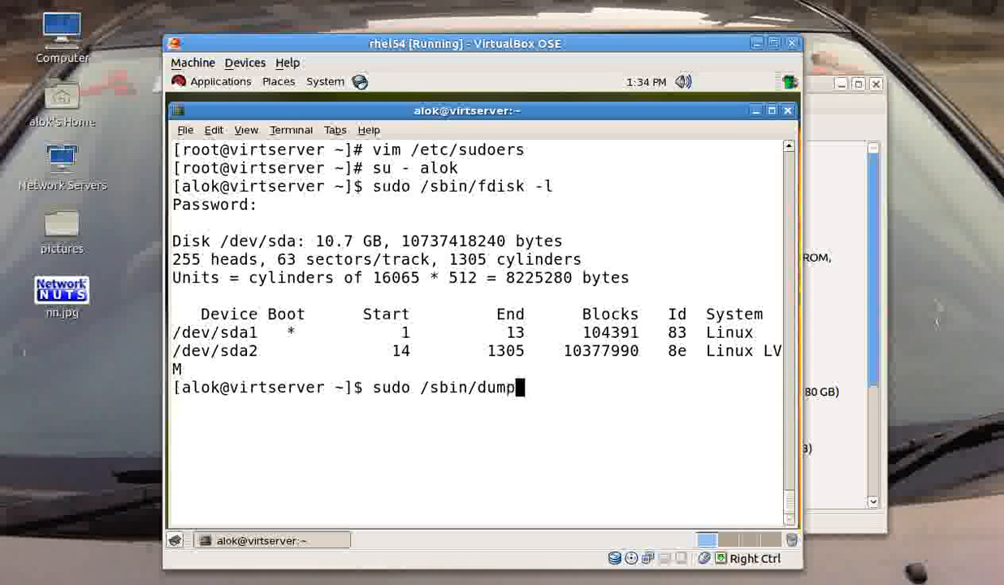
type("e2fs /dev/s")
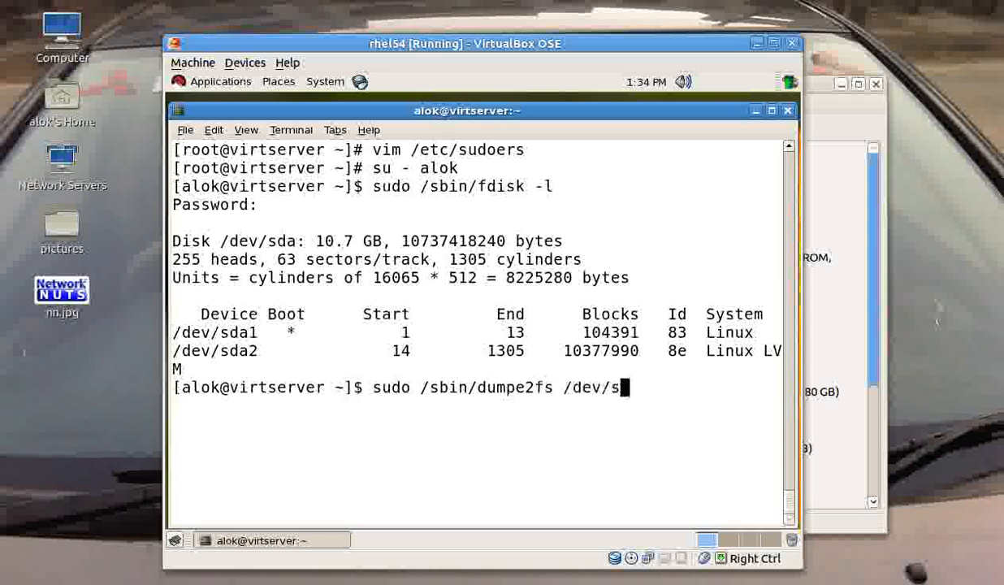
type("d")
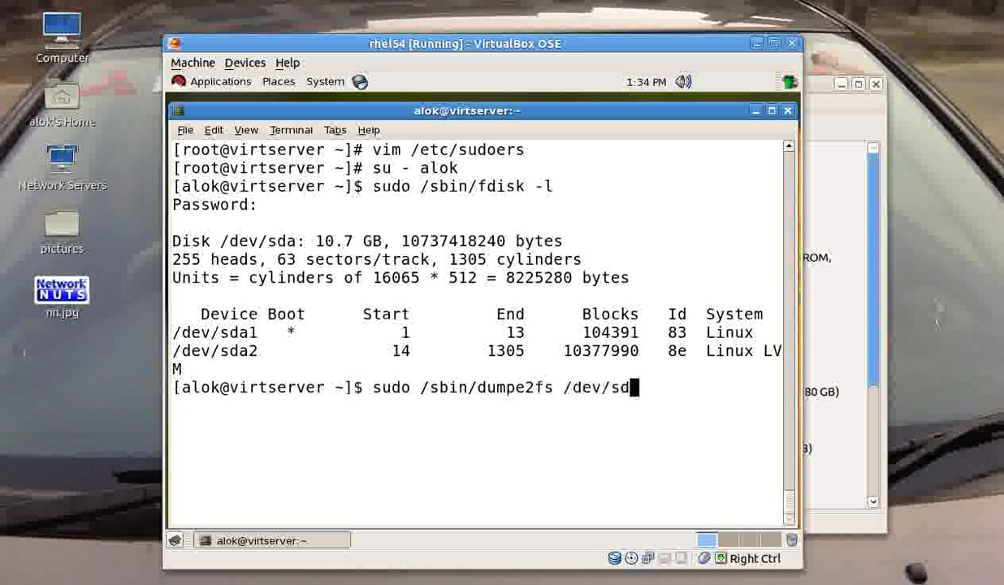
type("a1")
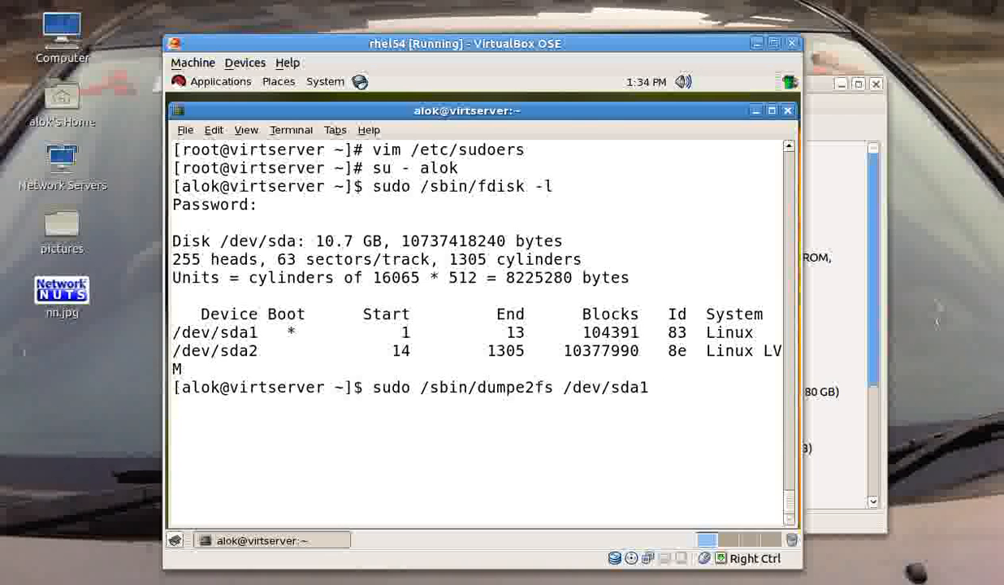
key("Return")
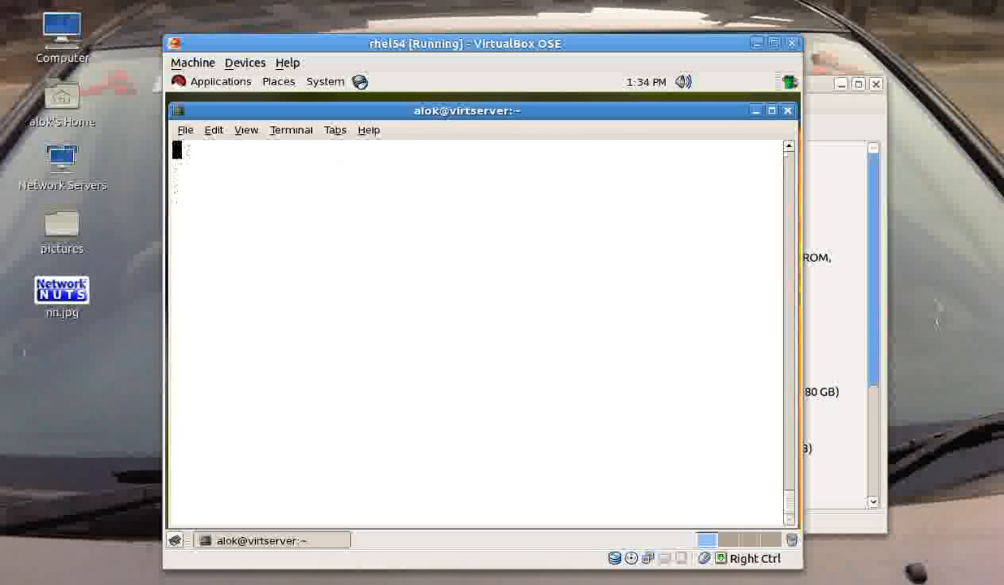
- In /etc/sudoers, extend alok's rule to '/sbin/fdisk, /sbin/dumpe2fs'
type("vim /etc/sudoers")
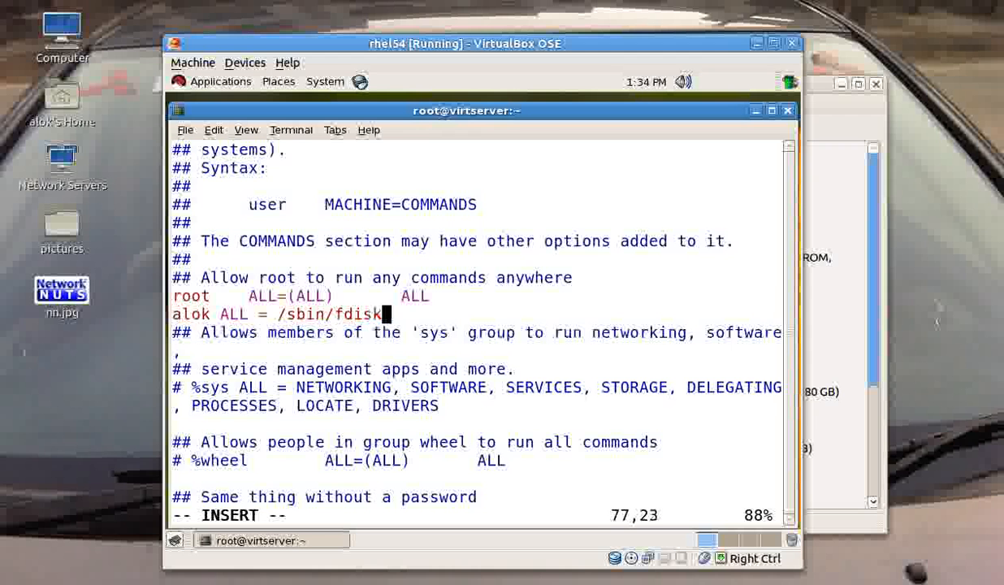
type(", /sbin/dump")
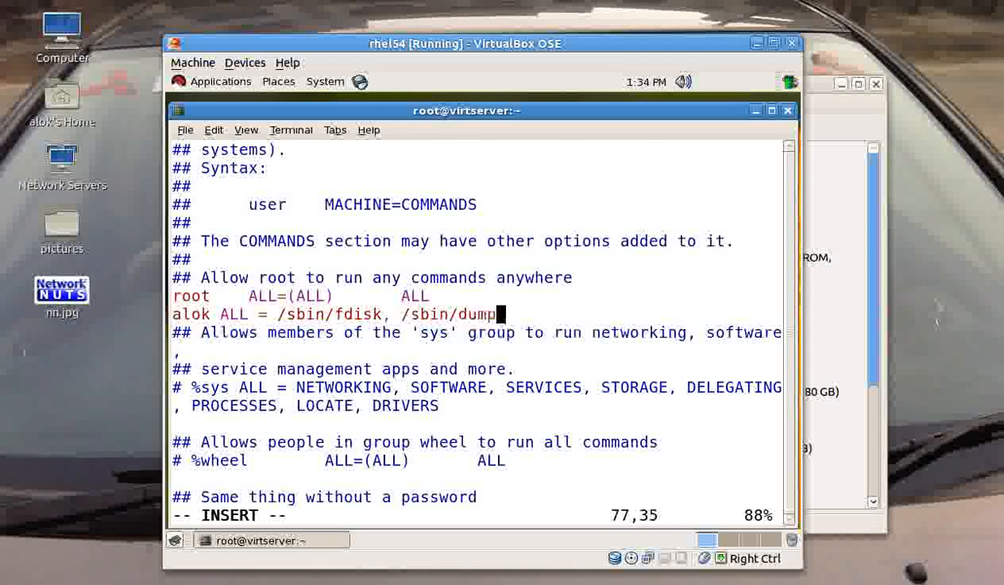
type("e2fs")
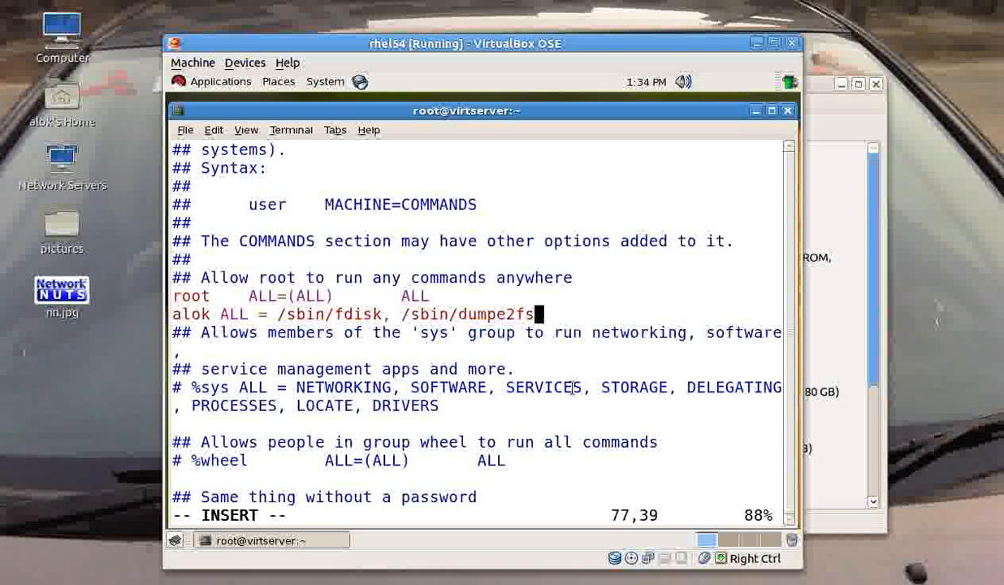
type(",")
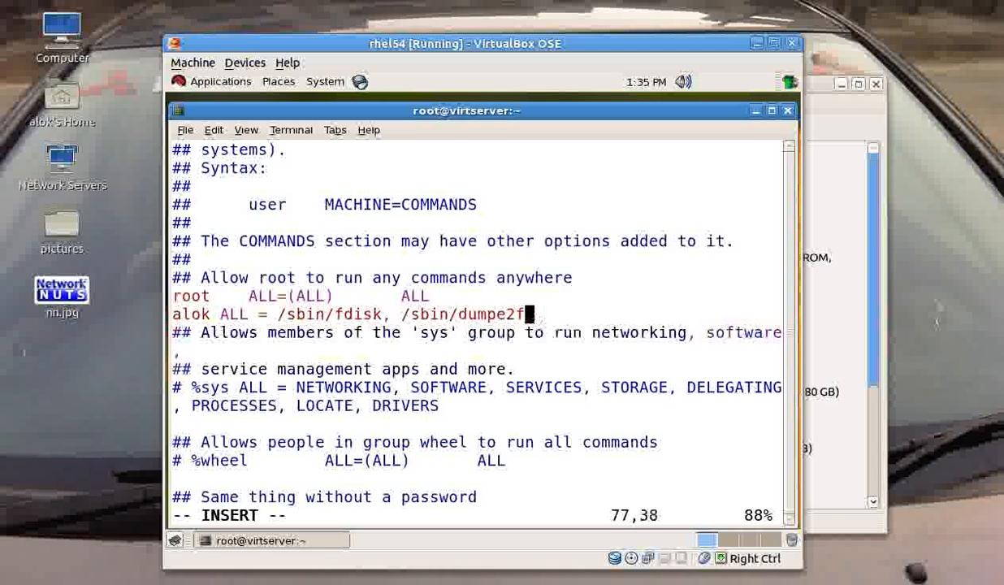
- Rewrite alok's rule as 'alok ALL = (root) /sbin/' and save the sudoers file
key("BackSpace")
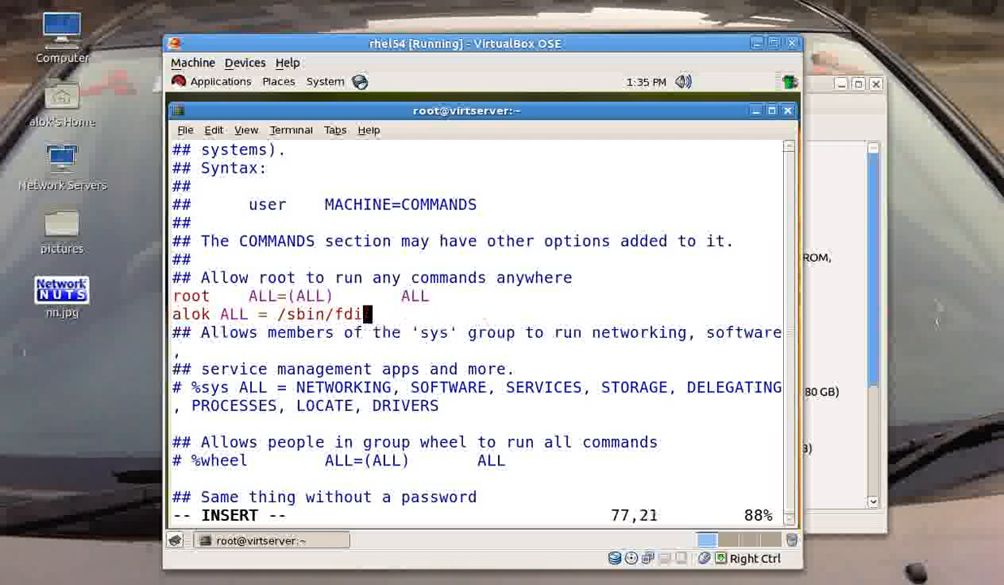
key("BackSpace")
type("(root")
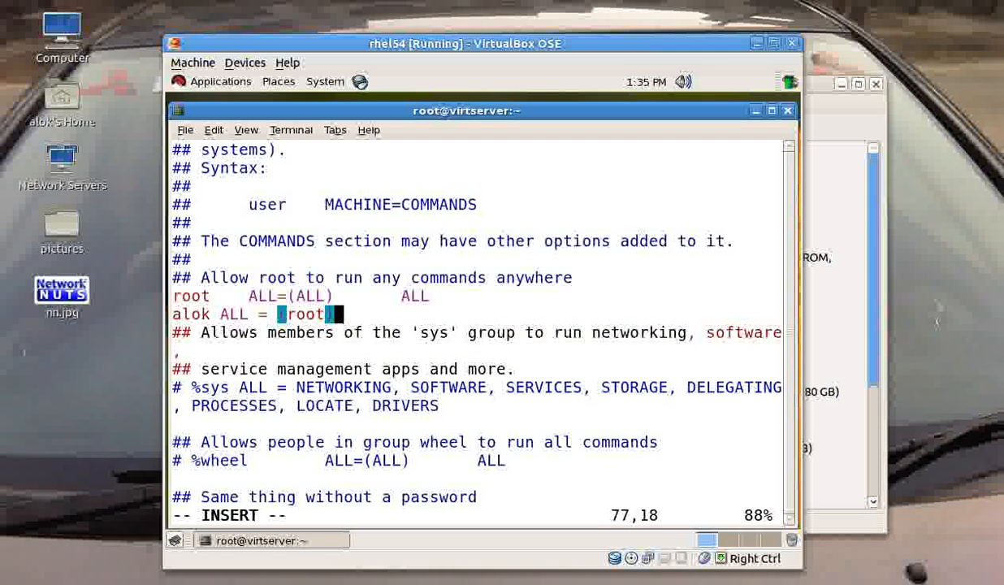
type("/sbin")
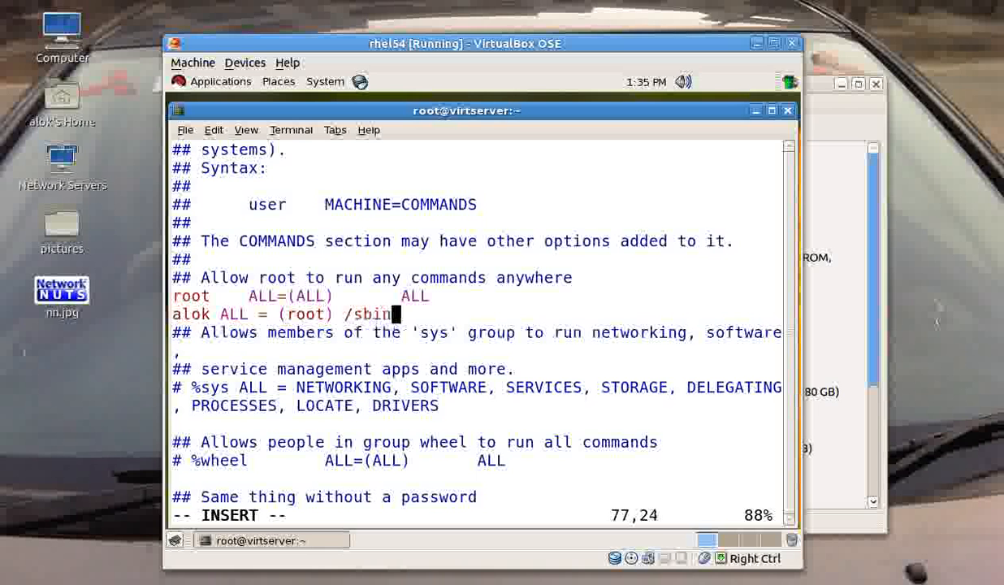
type("/")
left_click(476, 515)
type(":")
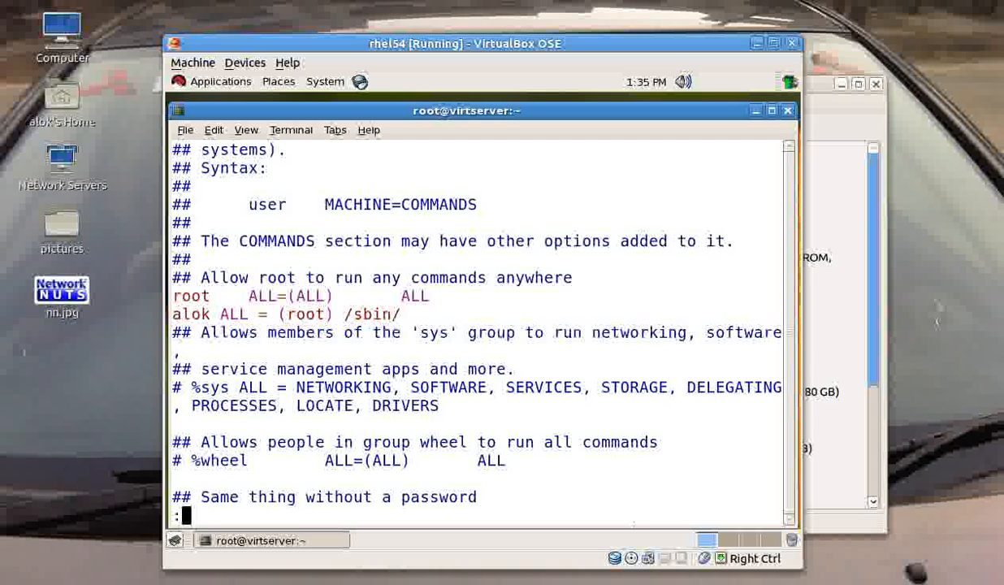
type("wq!")
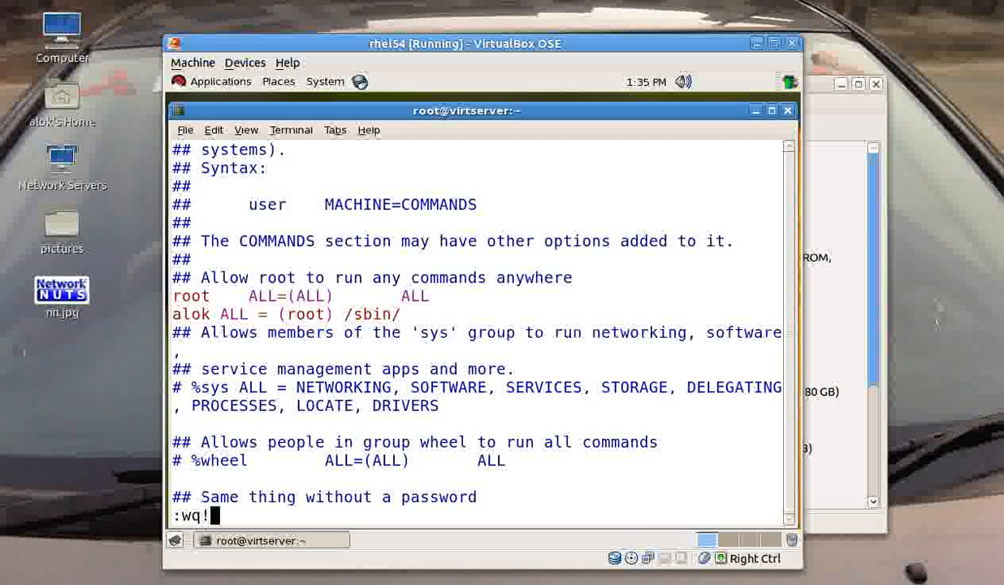
key("Return")
type("su - alok")
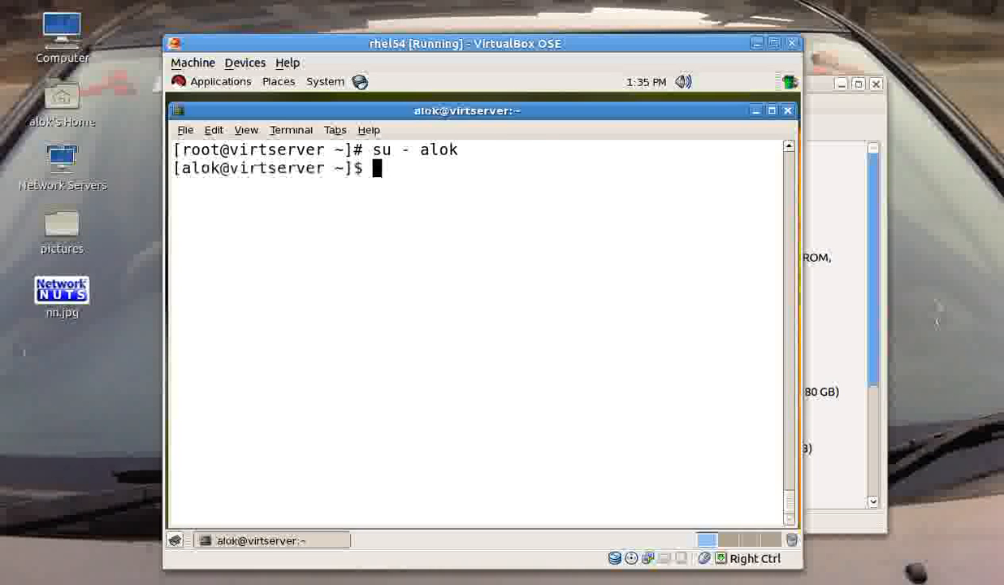
- As alok, run sudo /sbin/fdisk -l and sudo /sbin/dumpe2fs /dev/sda1, both succeeding
type("sudo /s")
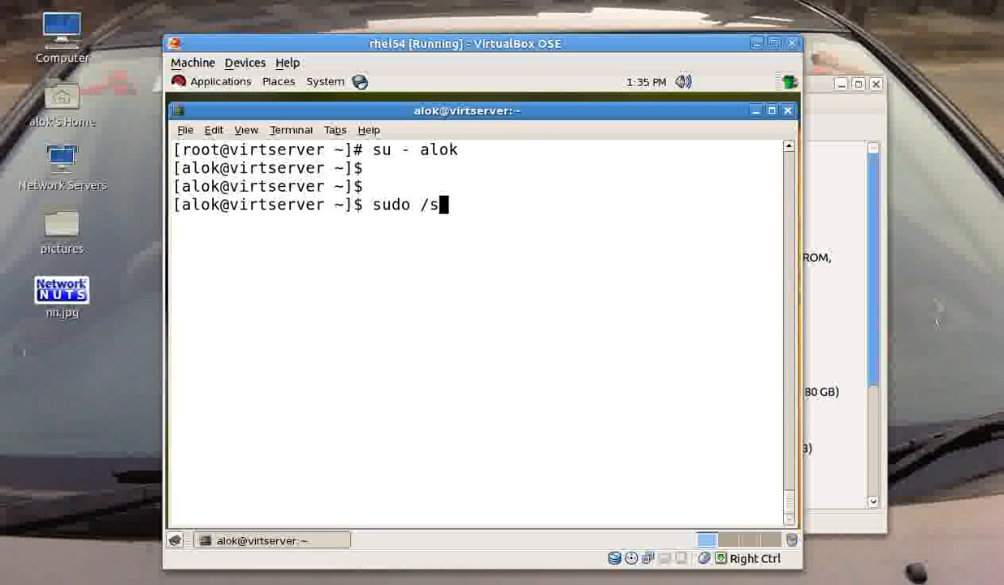
type("bin/fdisk -l")
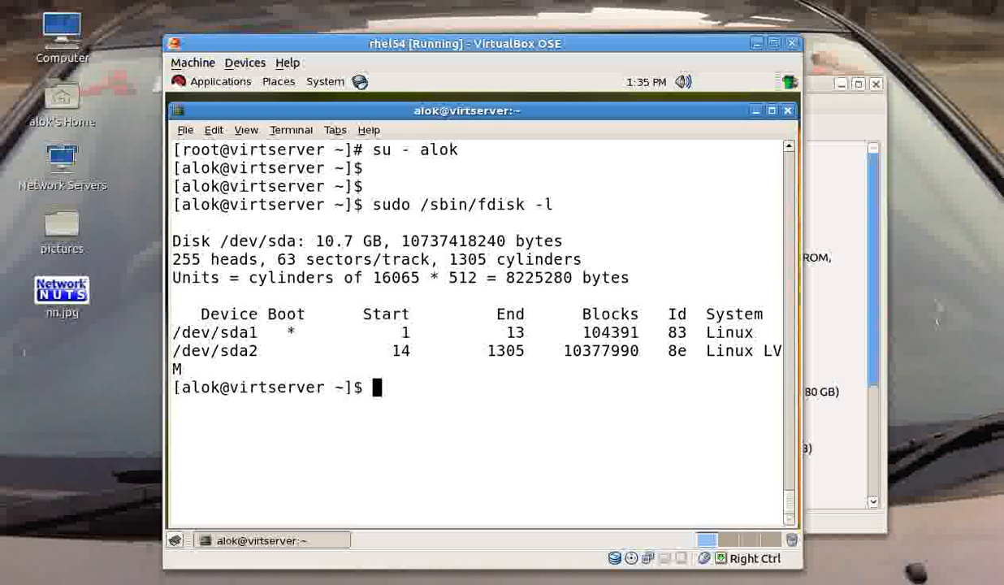
type("sudo /sbin/dumpe2fs /dev/sda1")
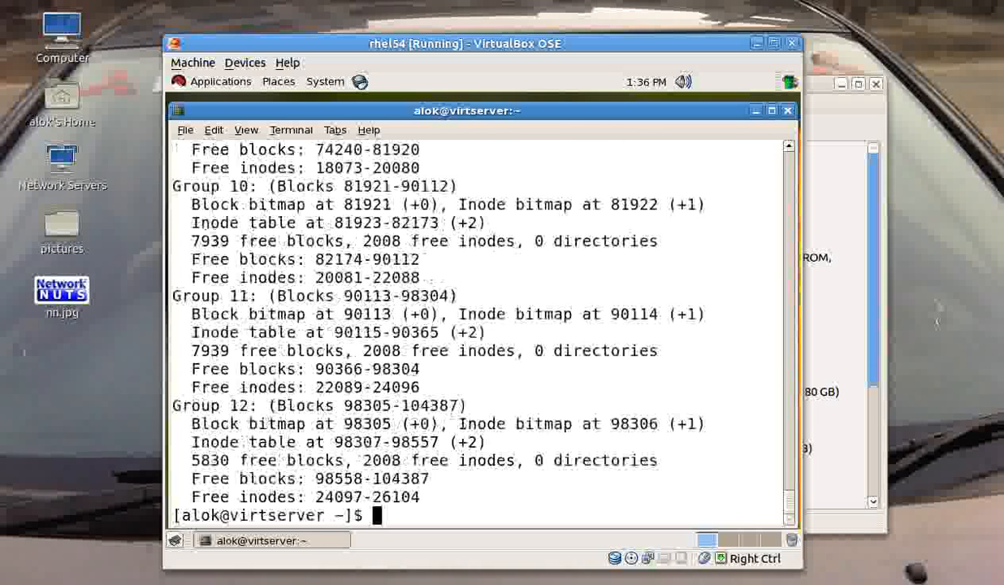
- Page through sudo /sbin/dumpe2fs /dev/sda1 output in less, then quit back to alok's prompt
type("clear")
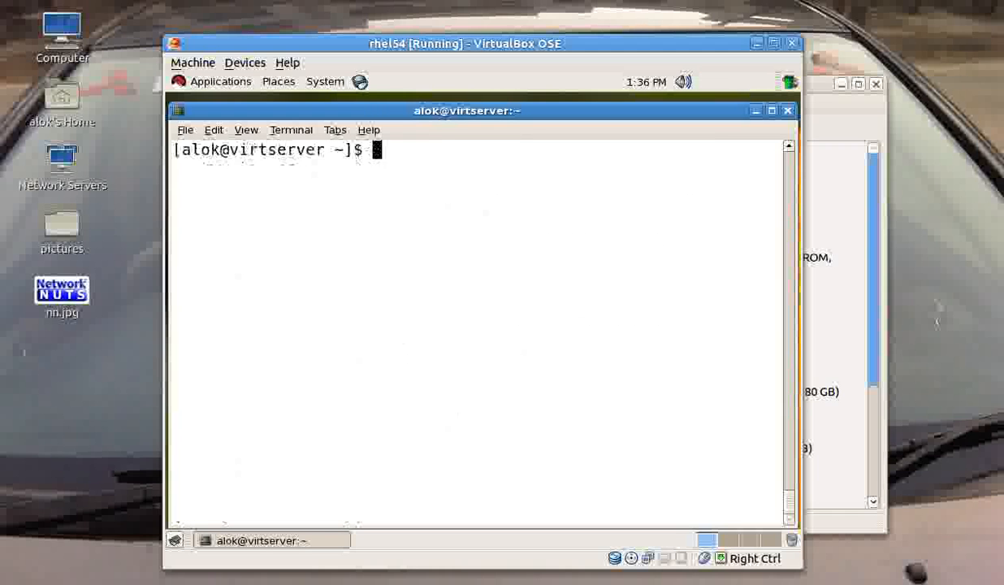
type("sudo /sbin/dumpe2fs /dev/sda1")
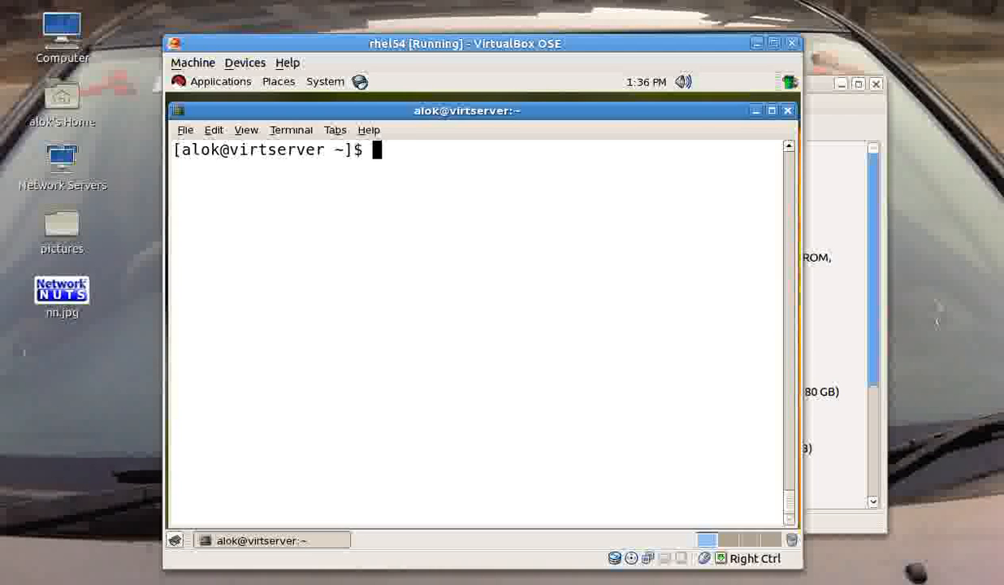
type("sudo /sbin/dumpe2fs /dev/sda1")
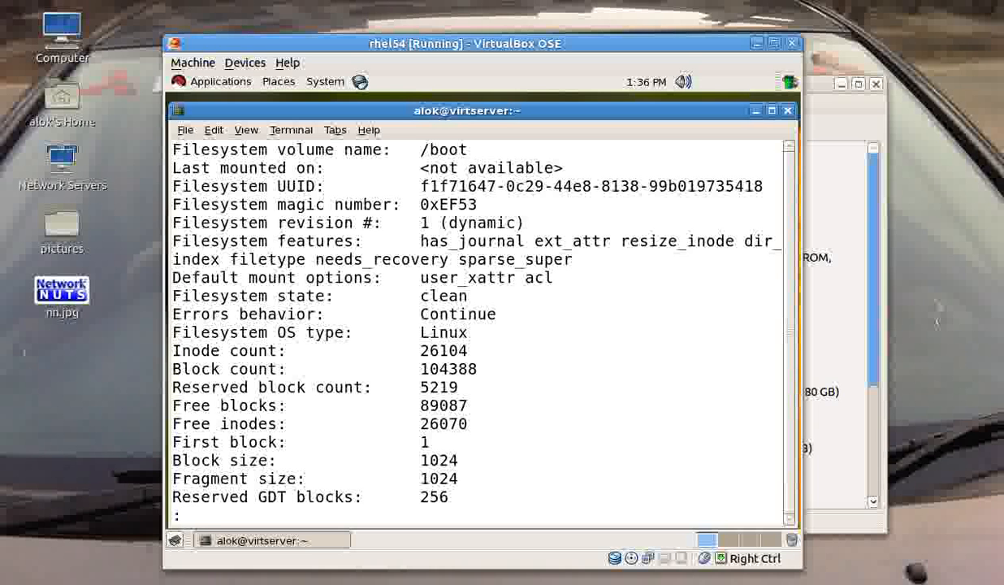
mouse_move(351, 81)
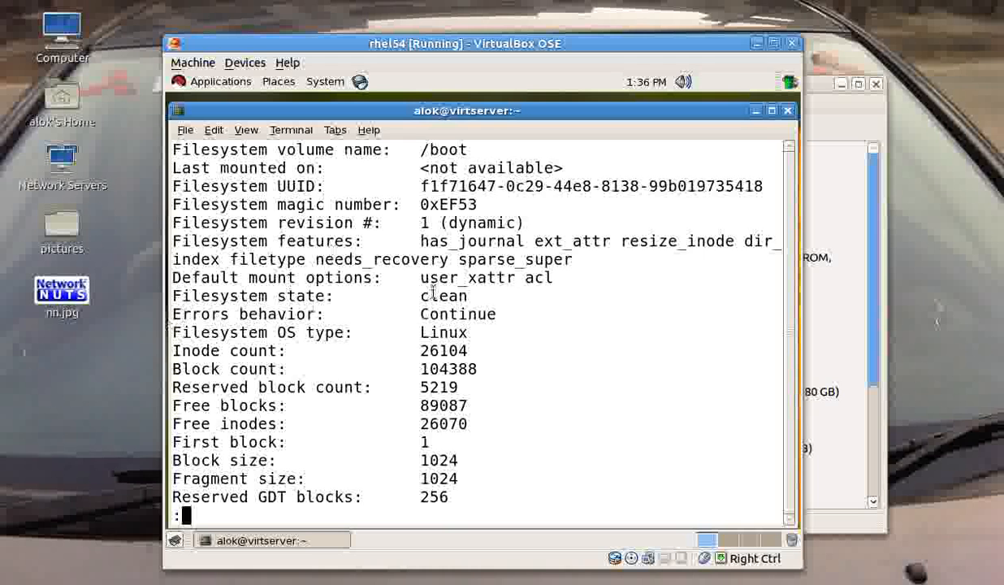
scroll("down", 3)
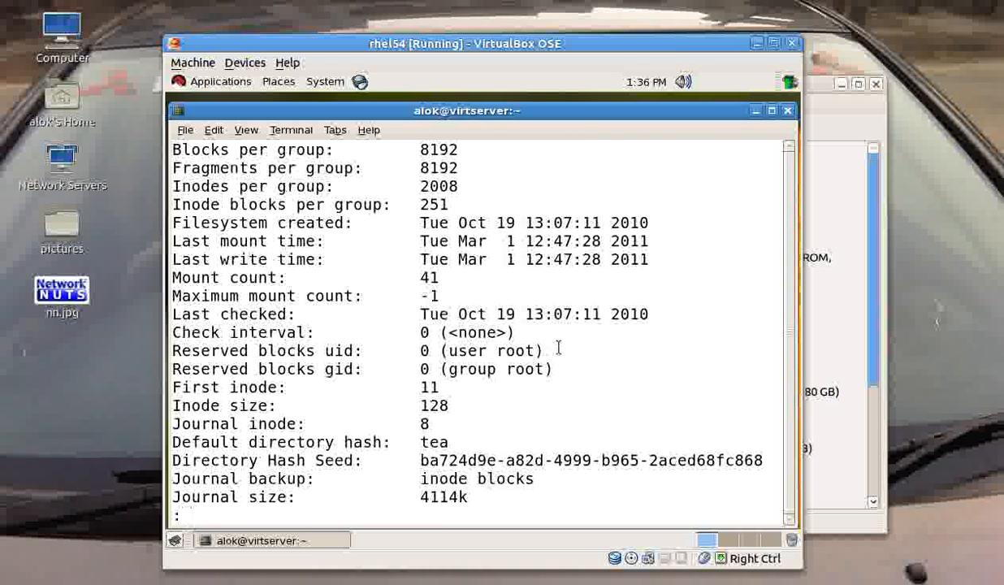
key("q")
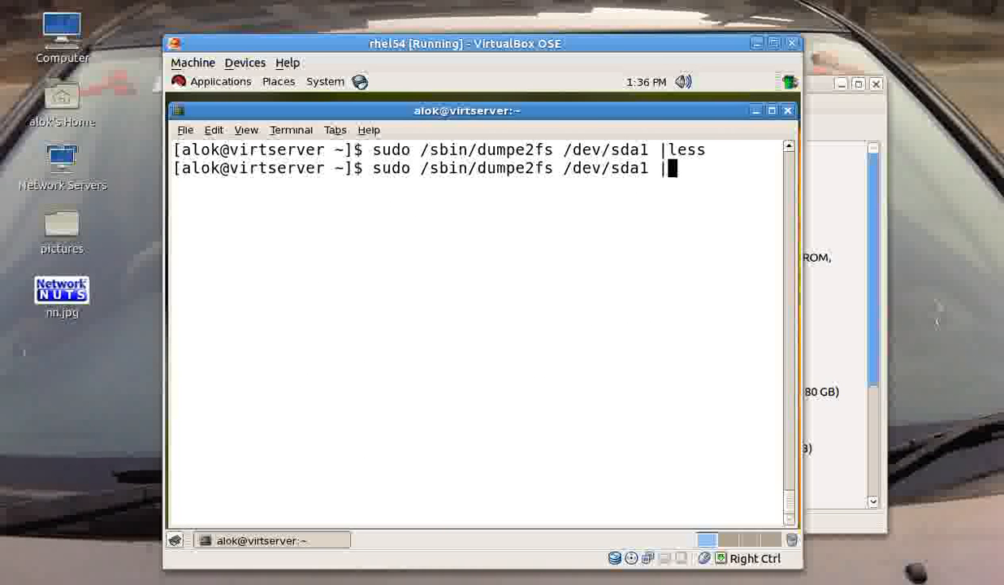
type("less")
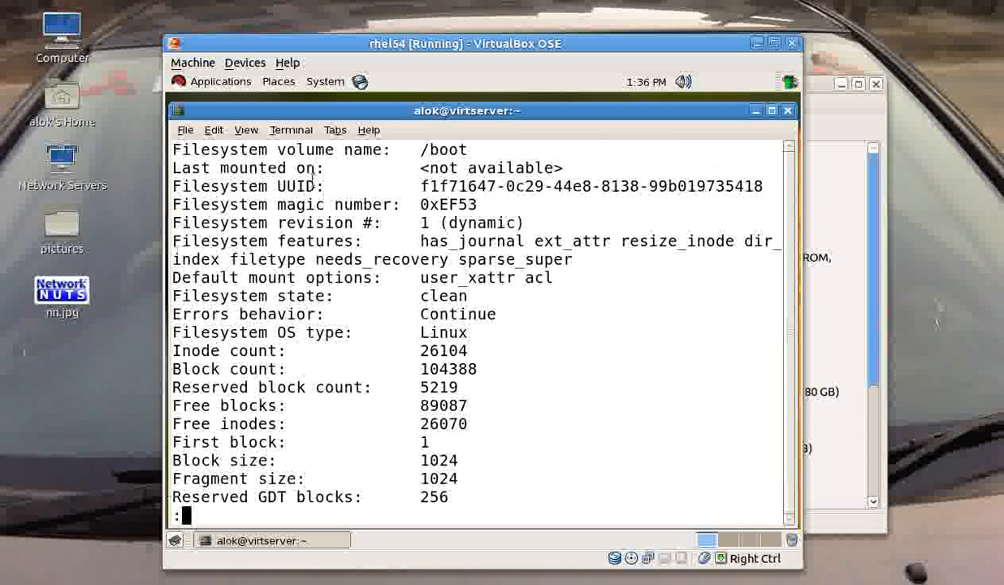
scroll("down", 3)
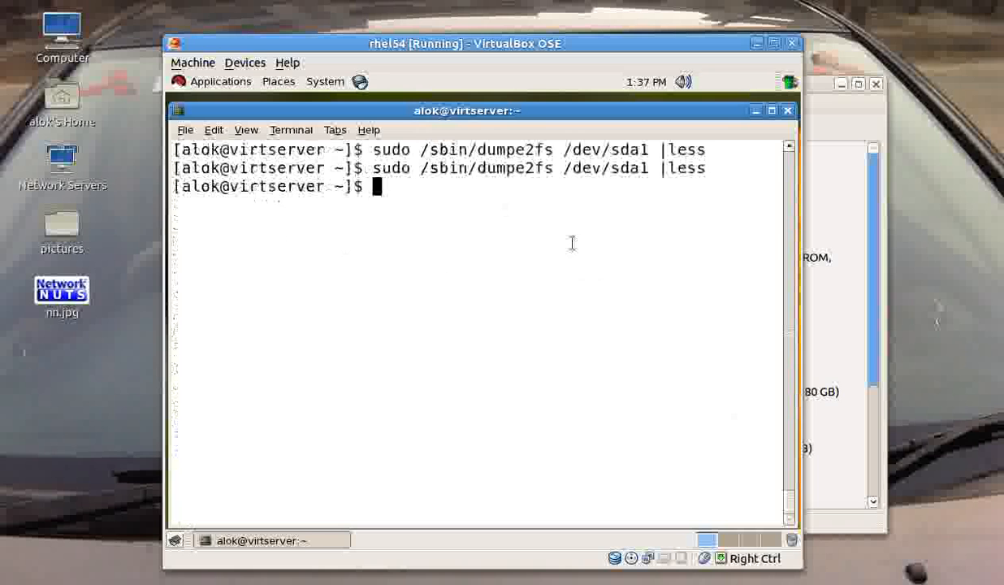
- Exit to root and reopen /etc/sudoers in vim for editing
type("exit")
type("vim /et")
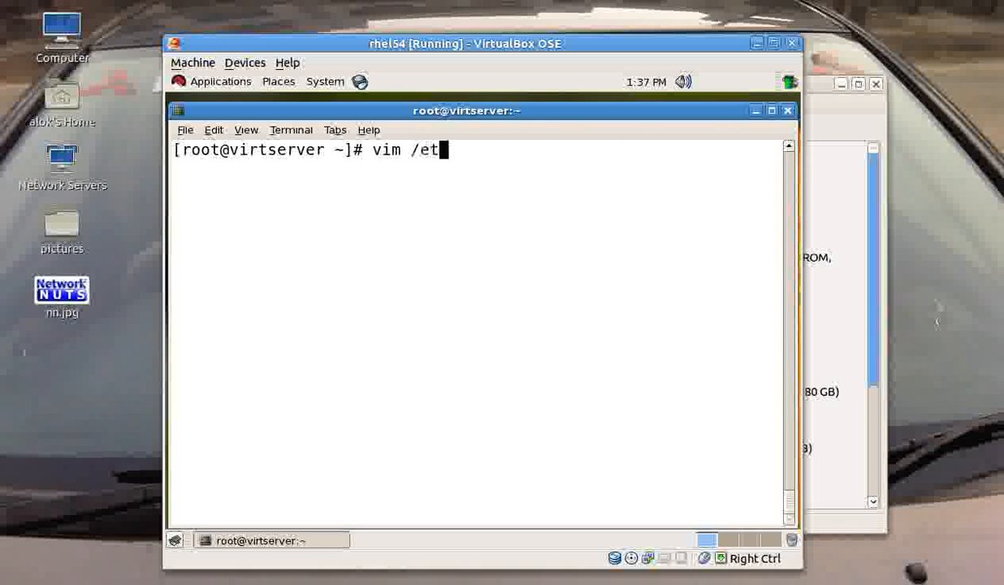
type("c/su")
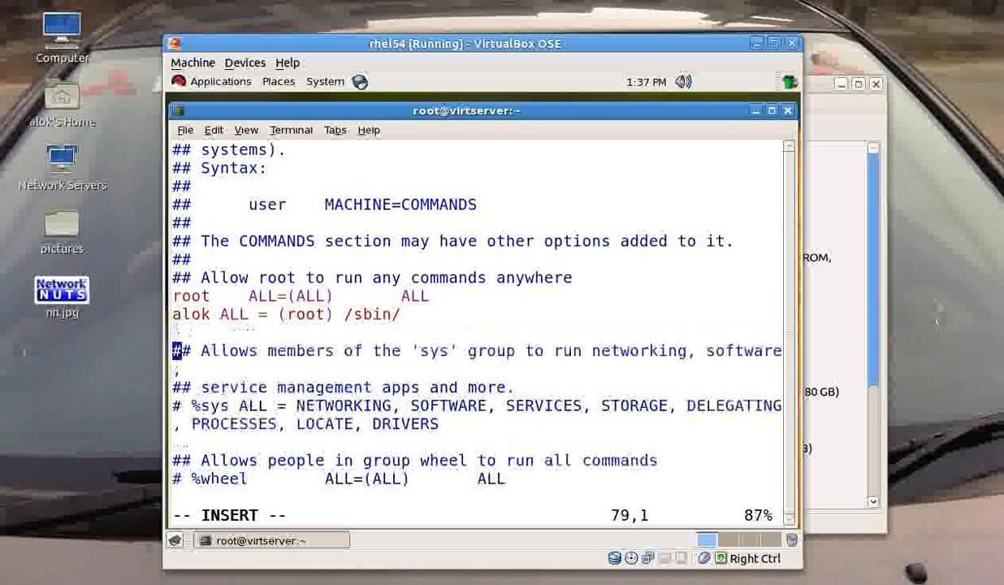
type("alok ALL = /sbi")
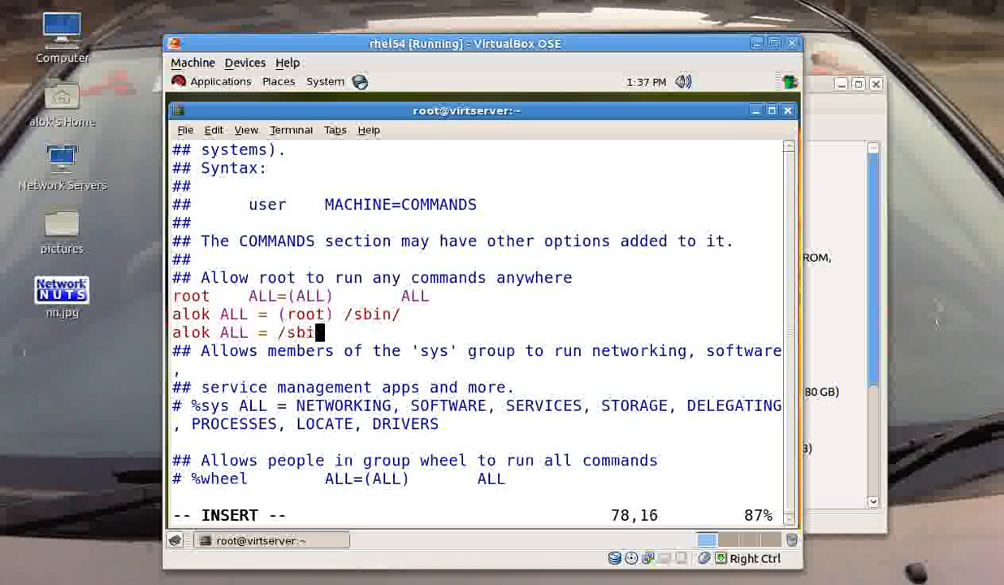
- Add a commented 'alok ALL = /sbin/fdisk, /sbin/dumpe2fs, /sbin/miit' line beneath the /sbin/ rule
type("n/fdis")
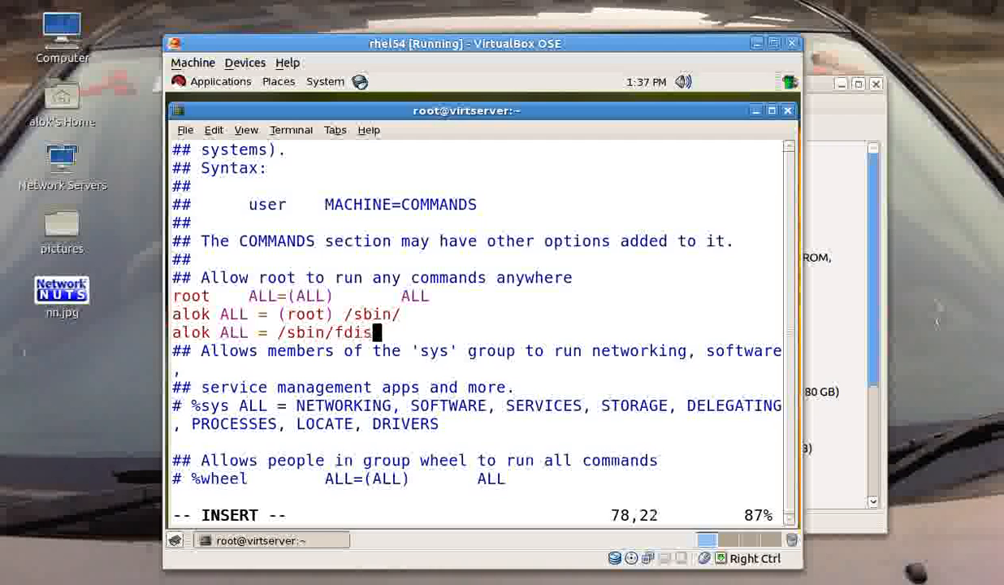
type(", /sbin")
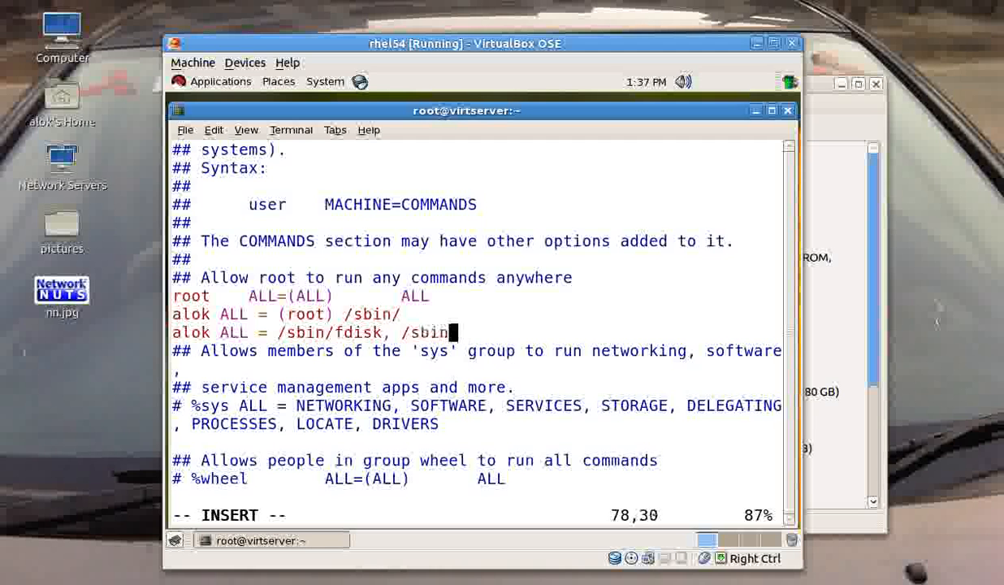
type("dumpe")
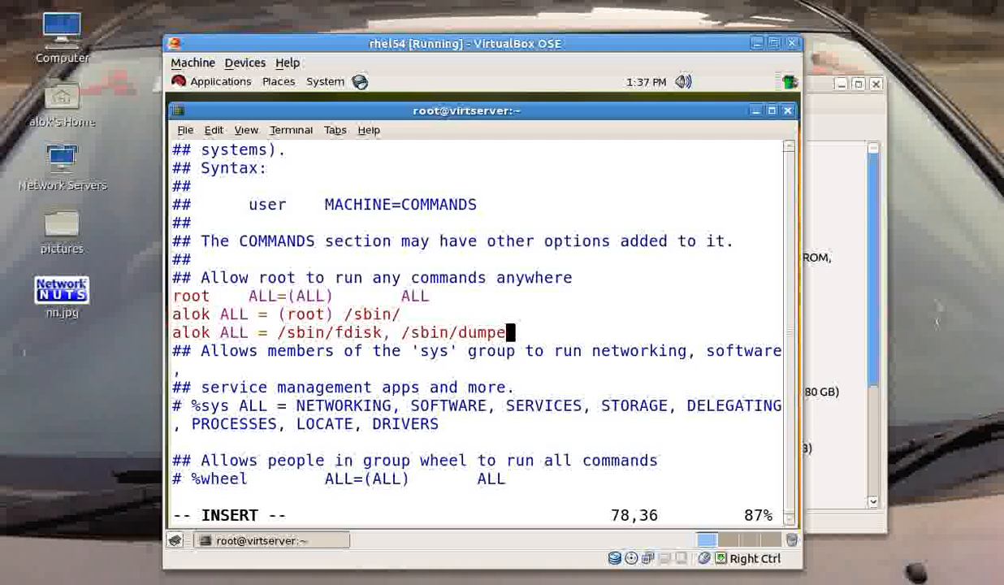
type("2")
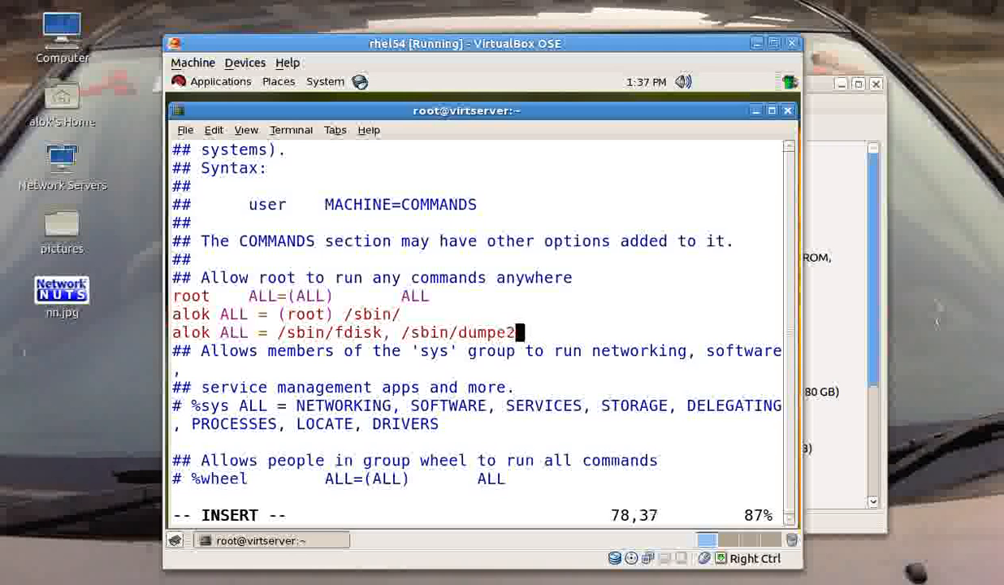
type("fs, /sbin/m")
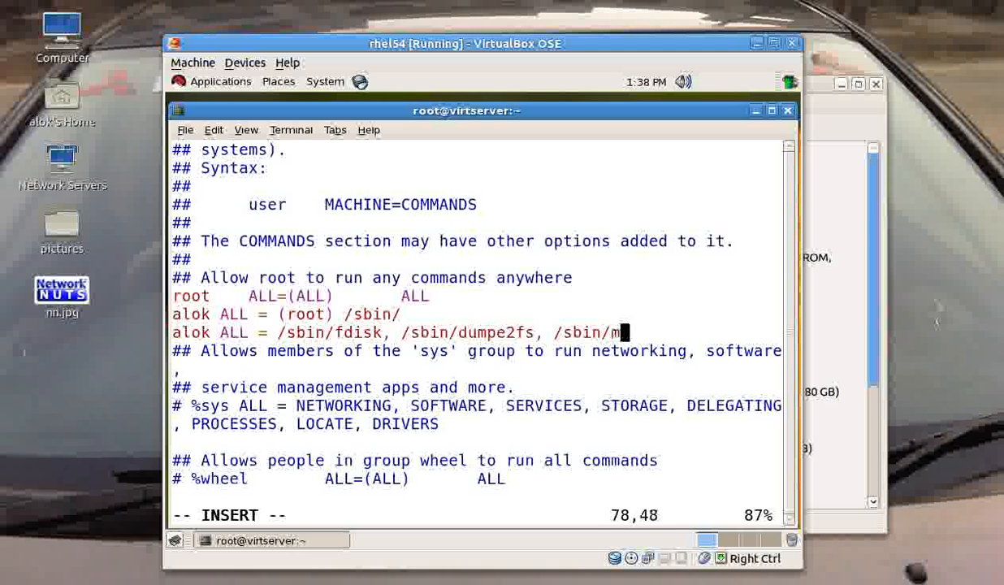
type("iit")
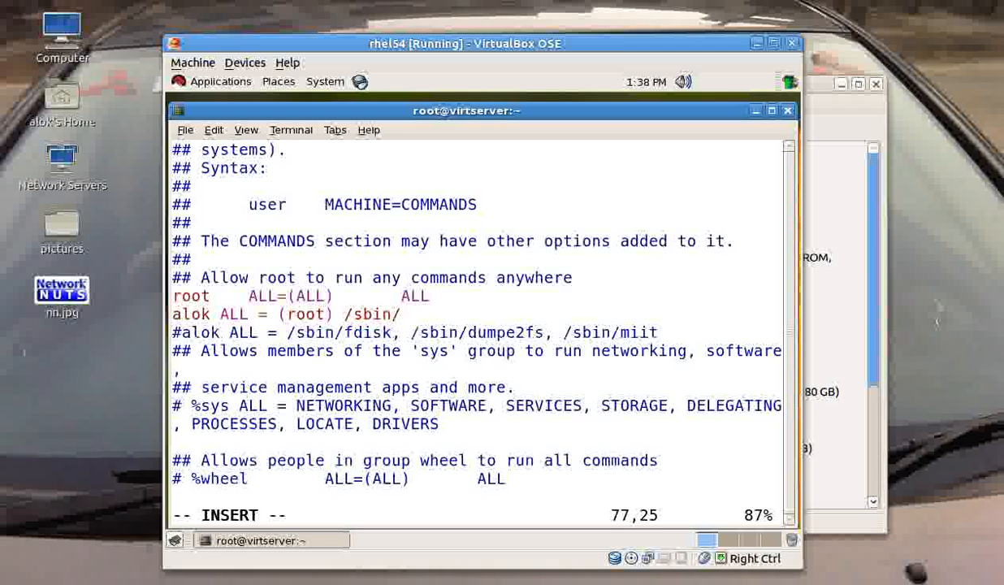
key("Escape")
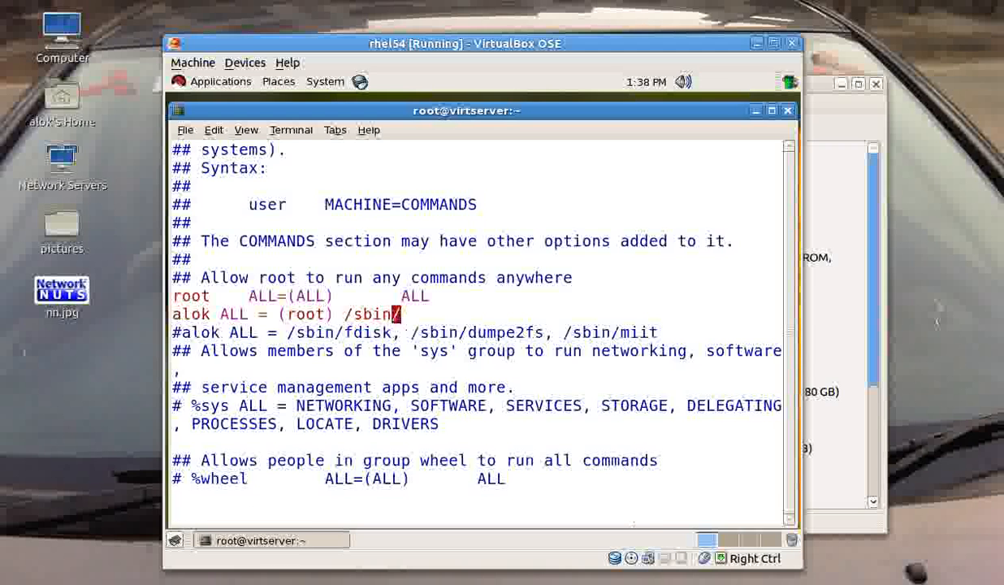